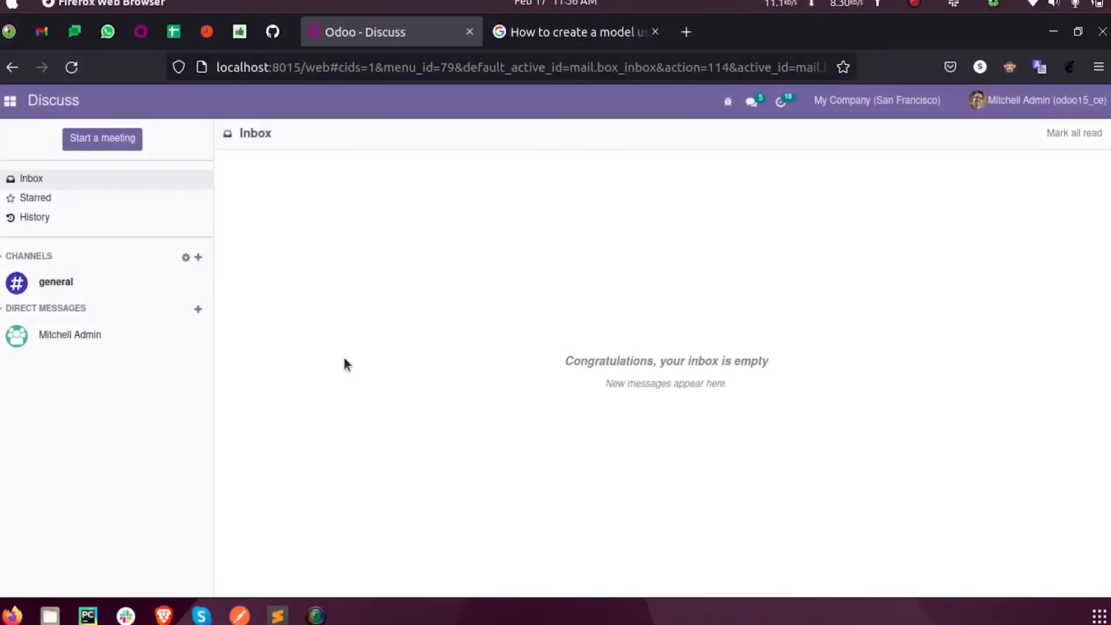
pyautogui.moveTo(337, 317)
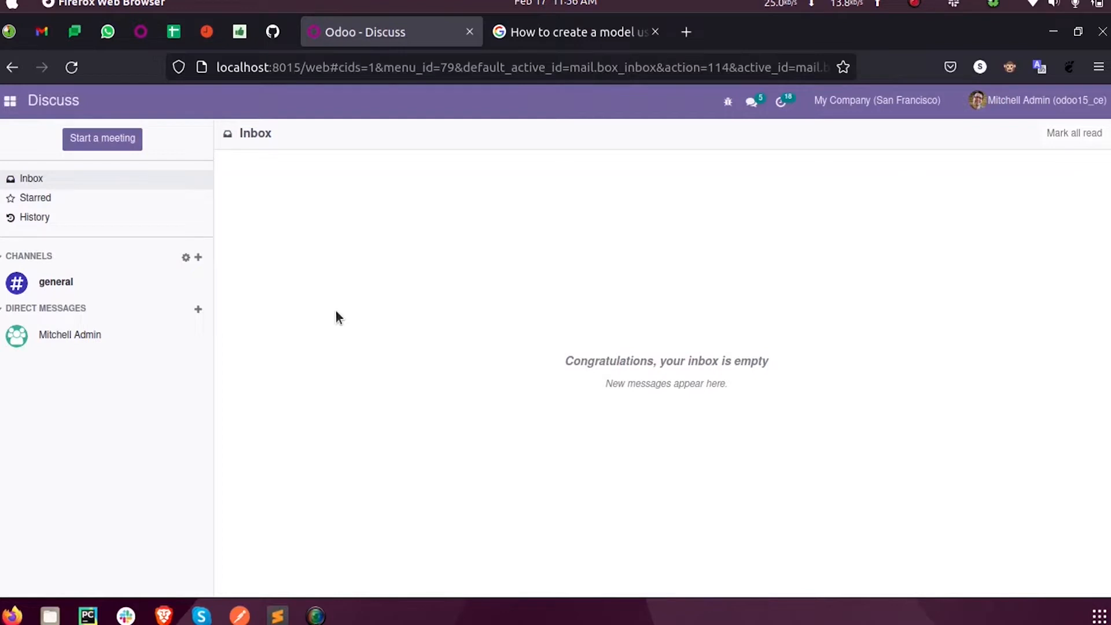
pyautogui.moveTo(298, 324)
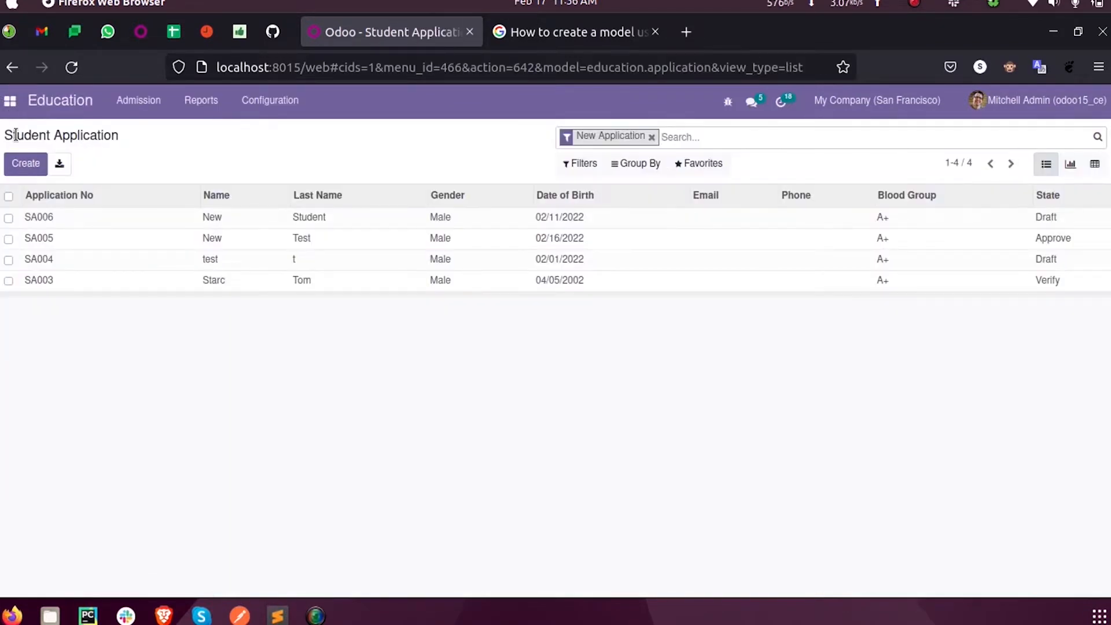
# Step: Start a new student application named New Test Student
pyautogui.click(26, 163)
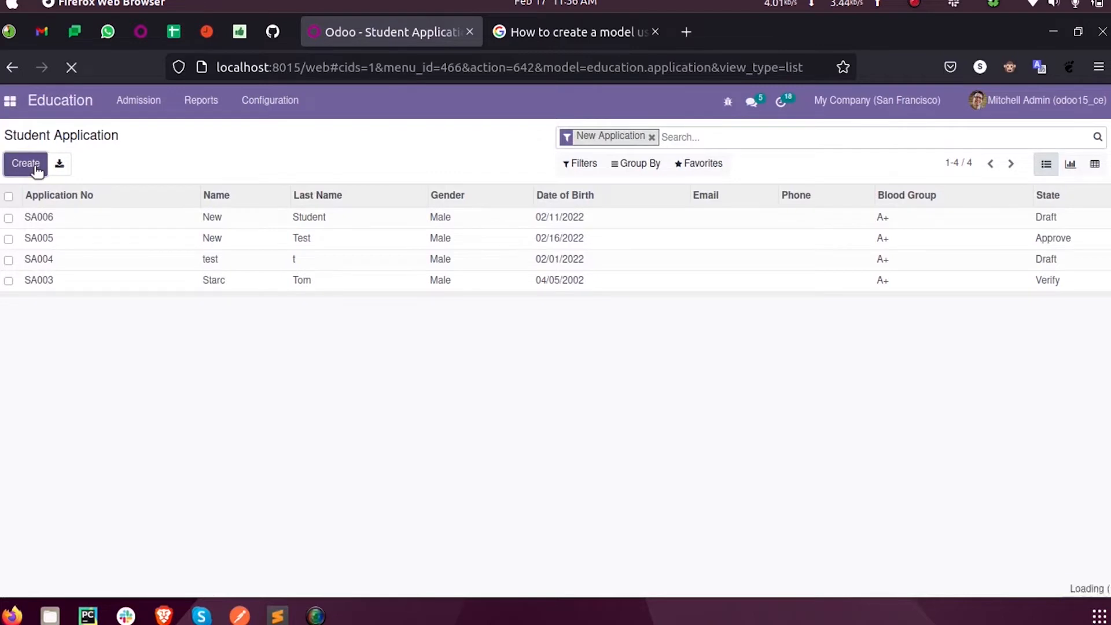
pyautogui.click(26, 164)
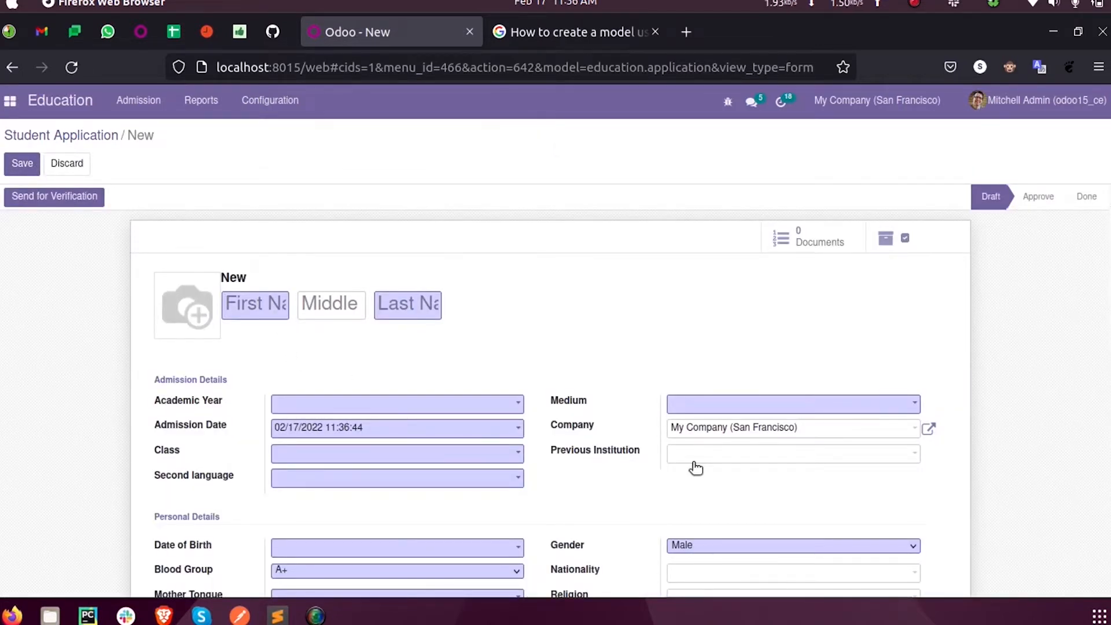
pyautogui.write('N')
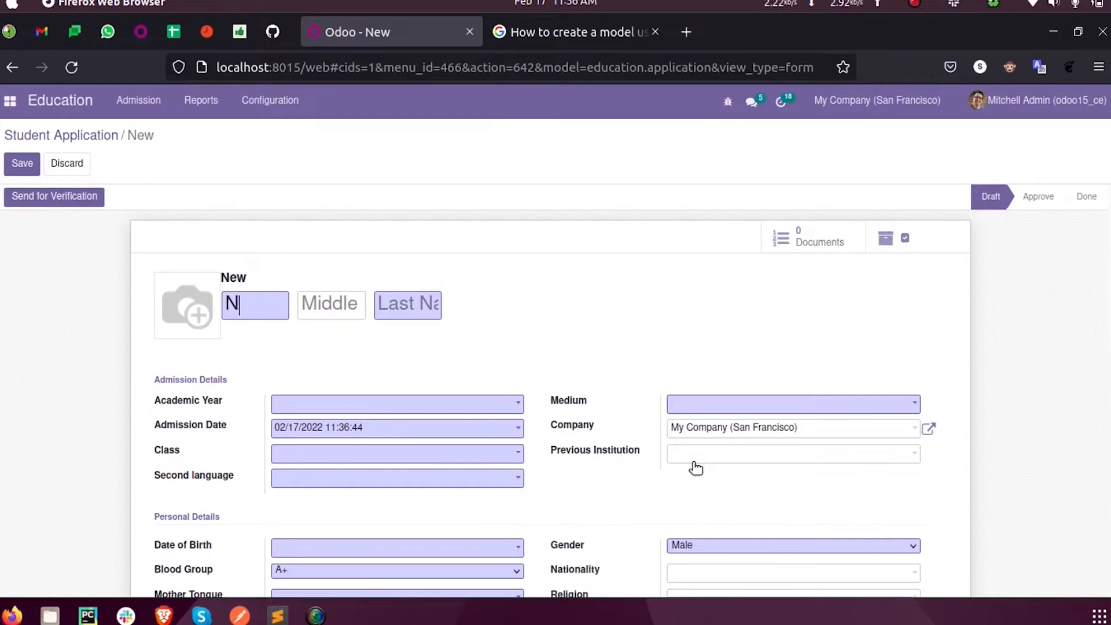
pyautogui.write('ew')
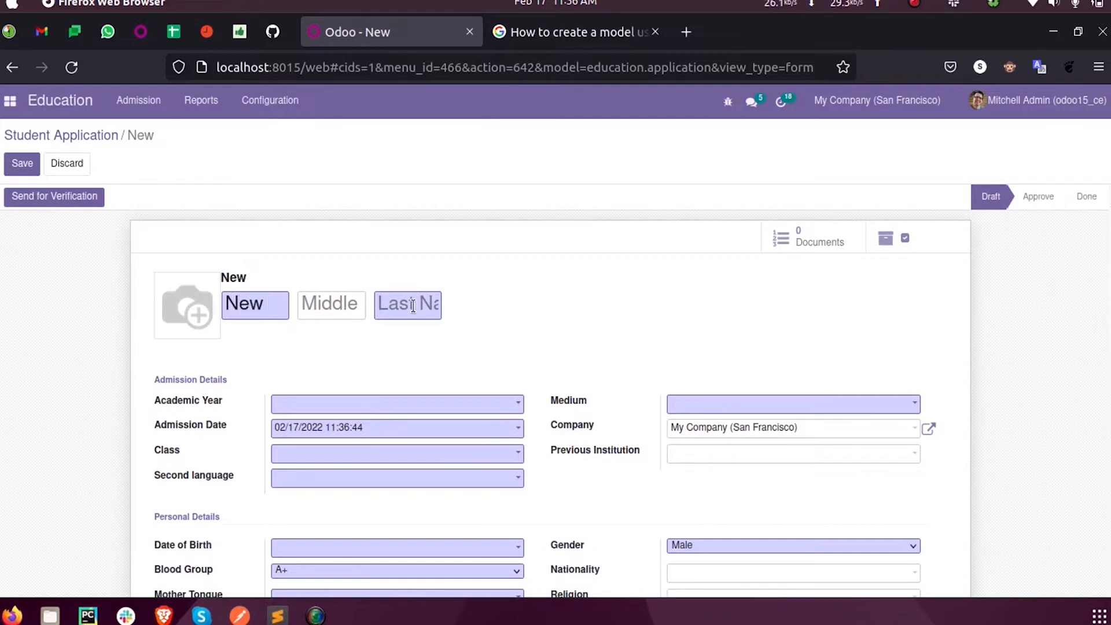
pyautogui.moveTo(408, 304)
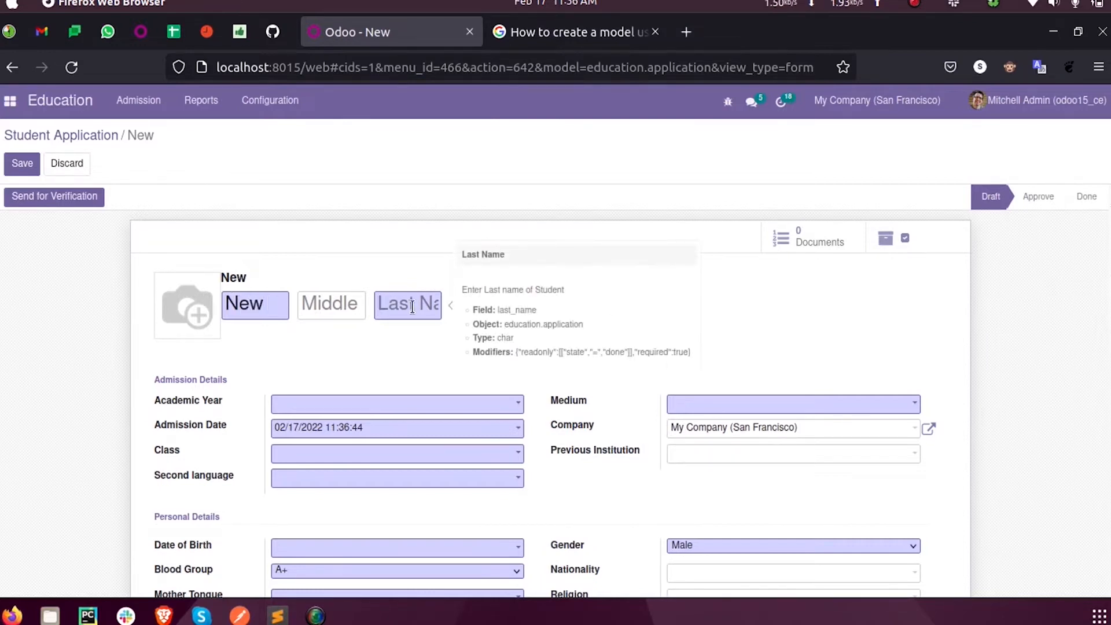
pyautogui.write('est Stu')
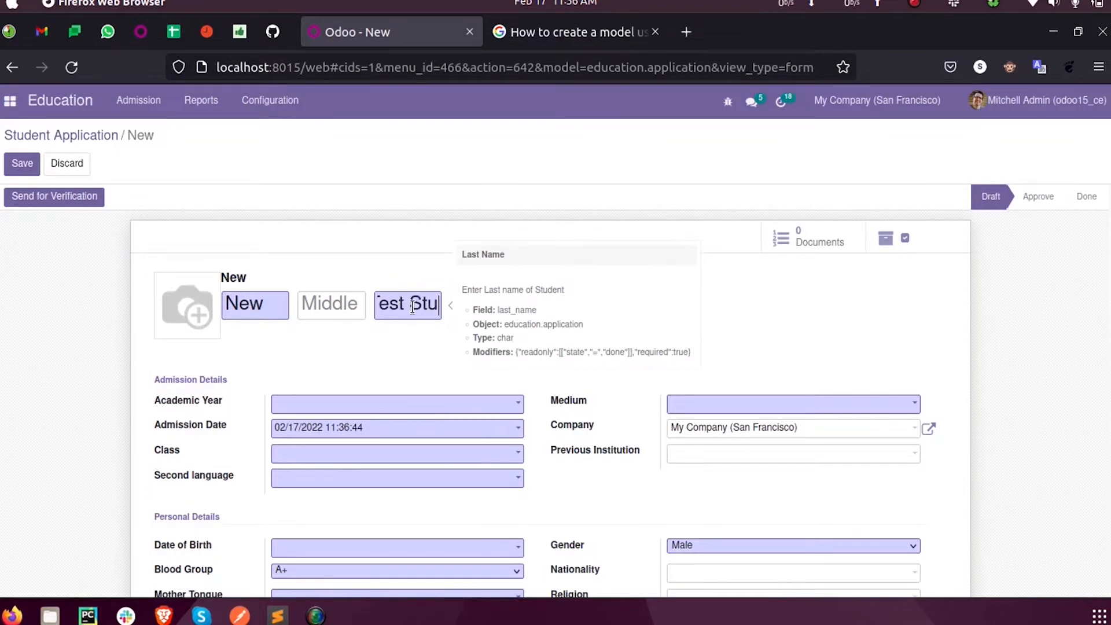
pyautogui.write('Student')
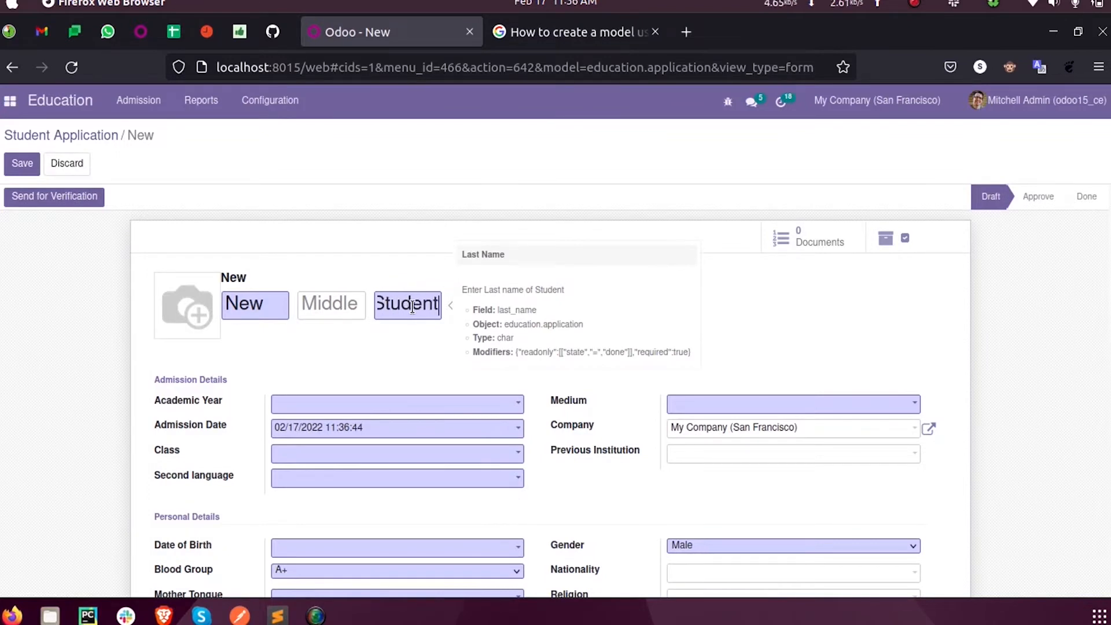
# Step: Set the academic year to 2018-2019 and the medium to English
pyautogui.click(395, 403)
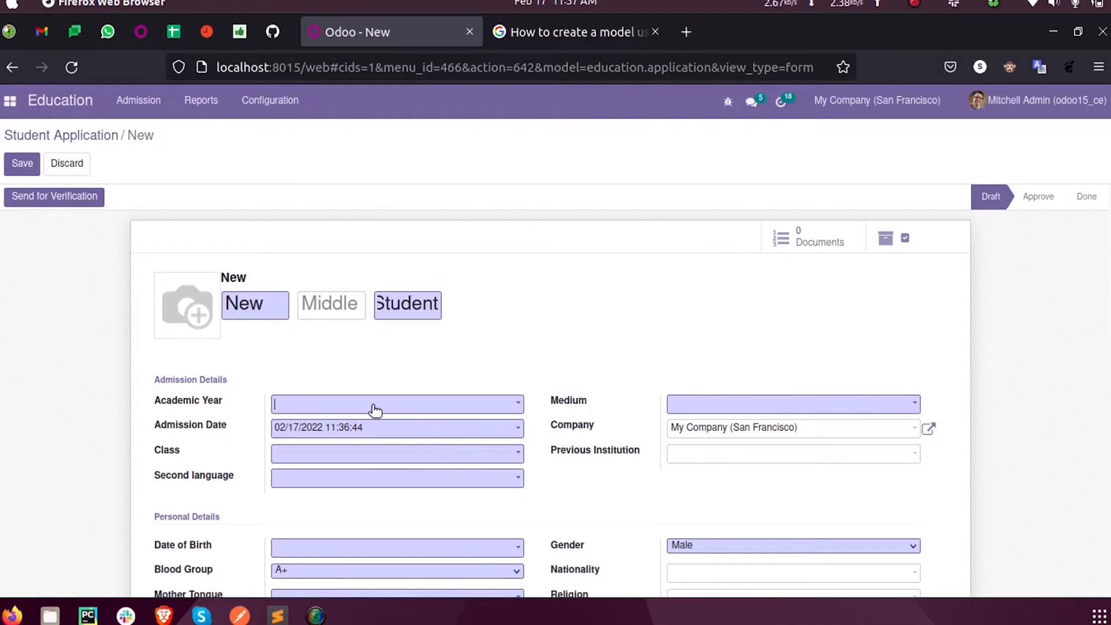
pyautogui.click(791, 404)
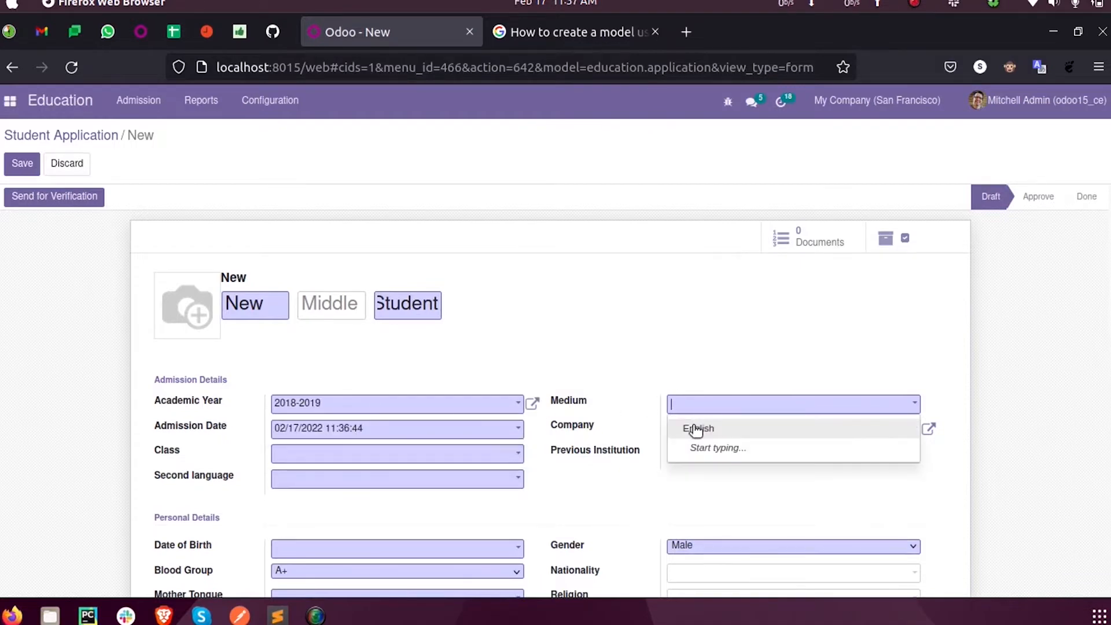
pyautogui.click(697, 428)
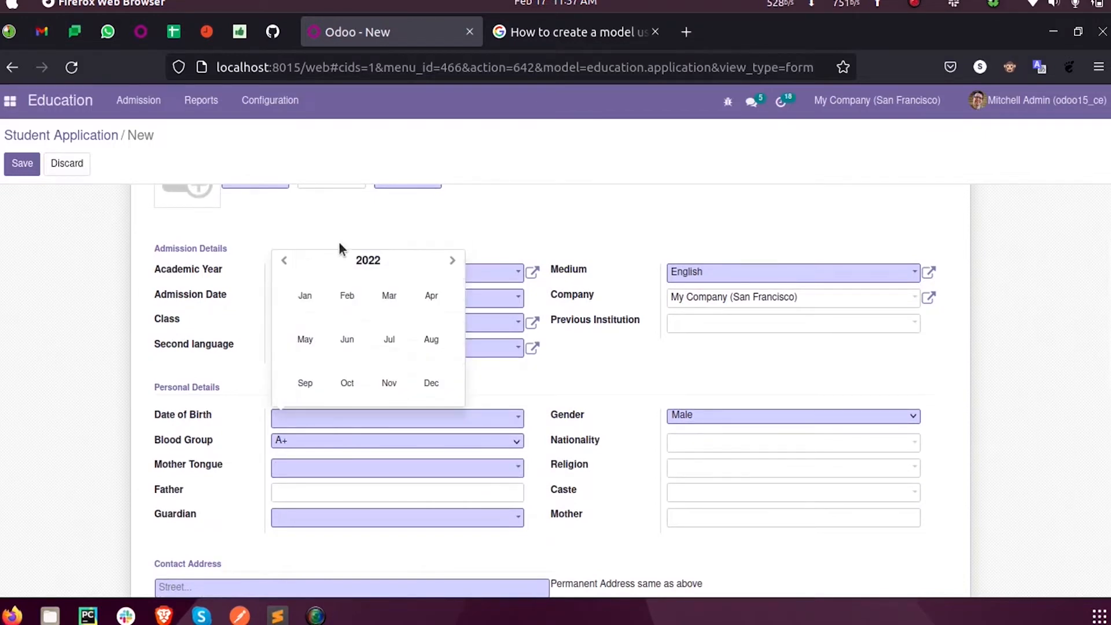
# Step: Navigate the birth date picker to the 2000s decade
pyautogui.click(368, 260)
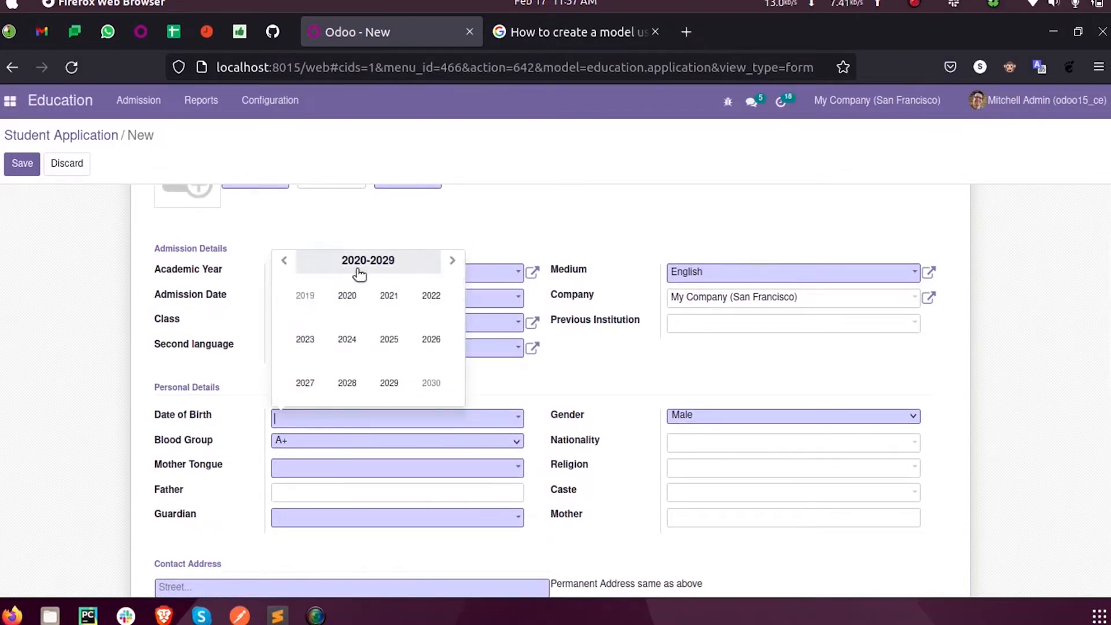
pyautogui.click(368, 261)
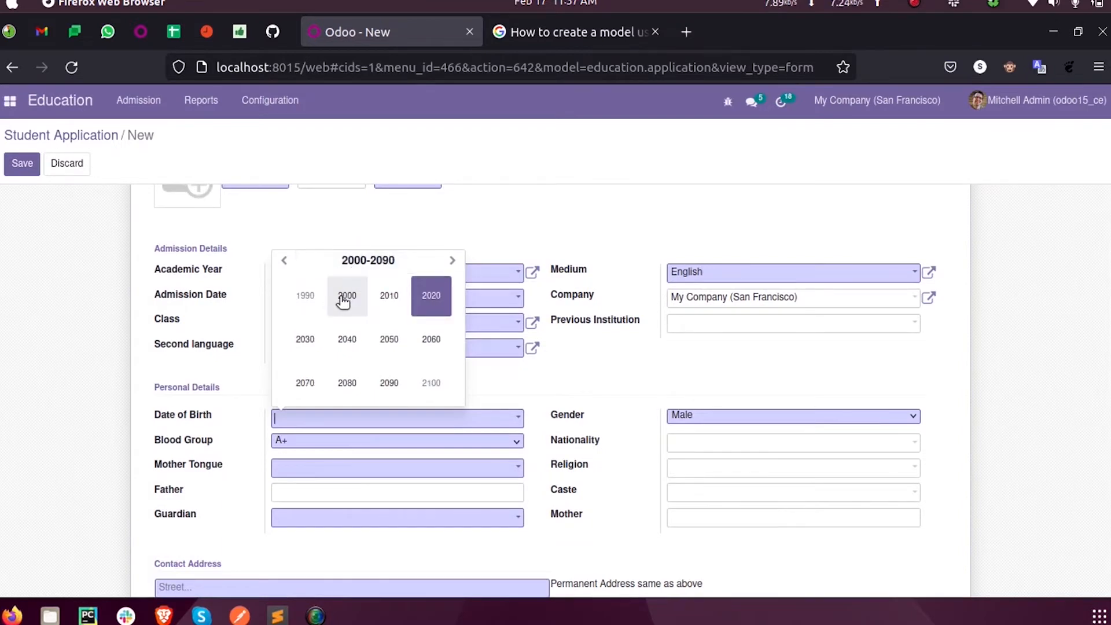
pyautogui.click(346, 295)
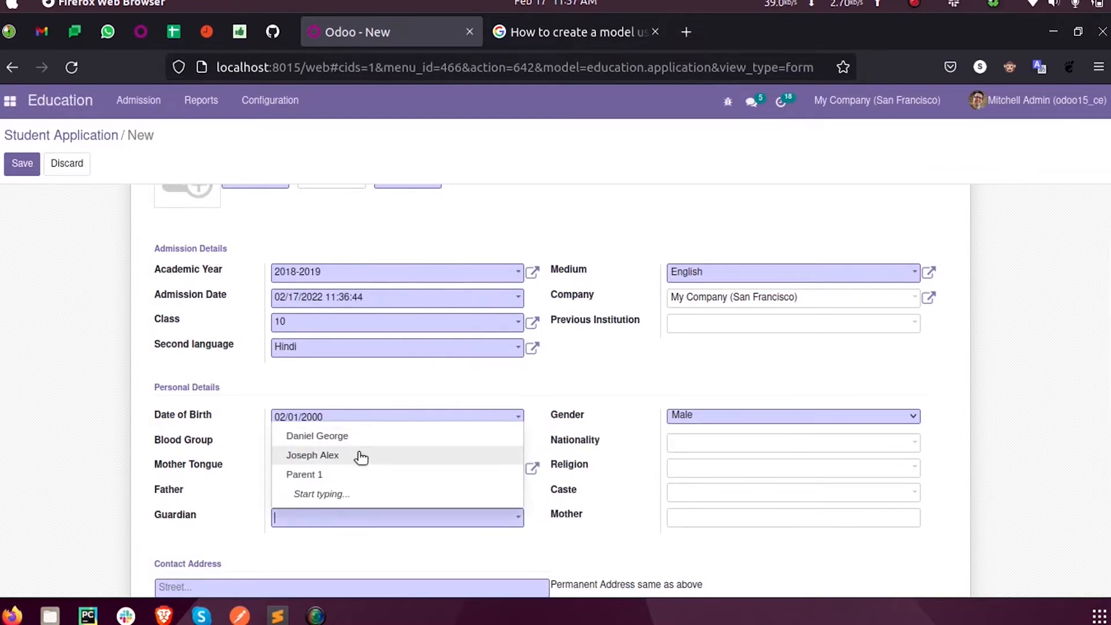
pyautogui.click(317, 436)
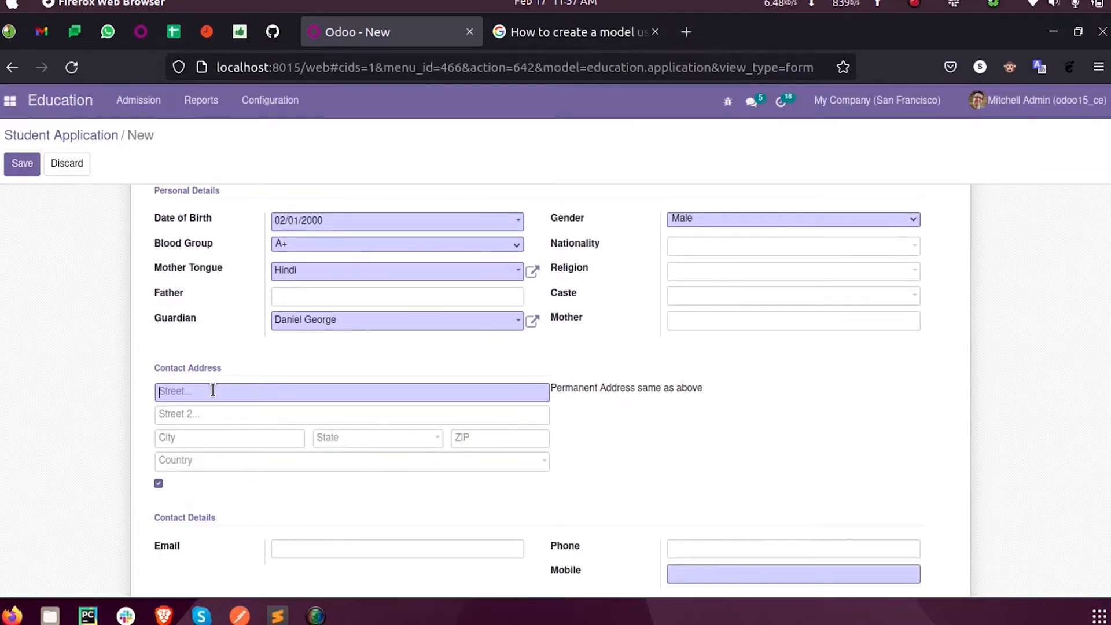
pyautogui.write('Tan')
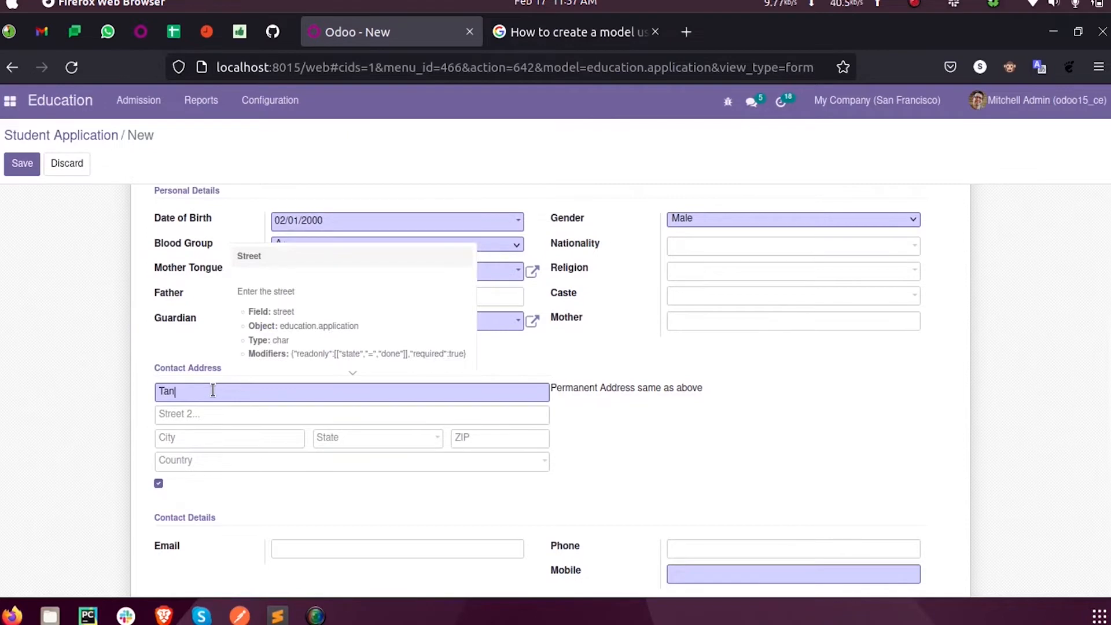
pyautogui.write('sania')
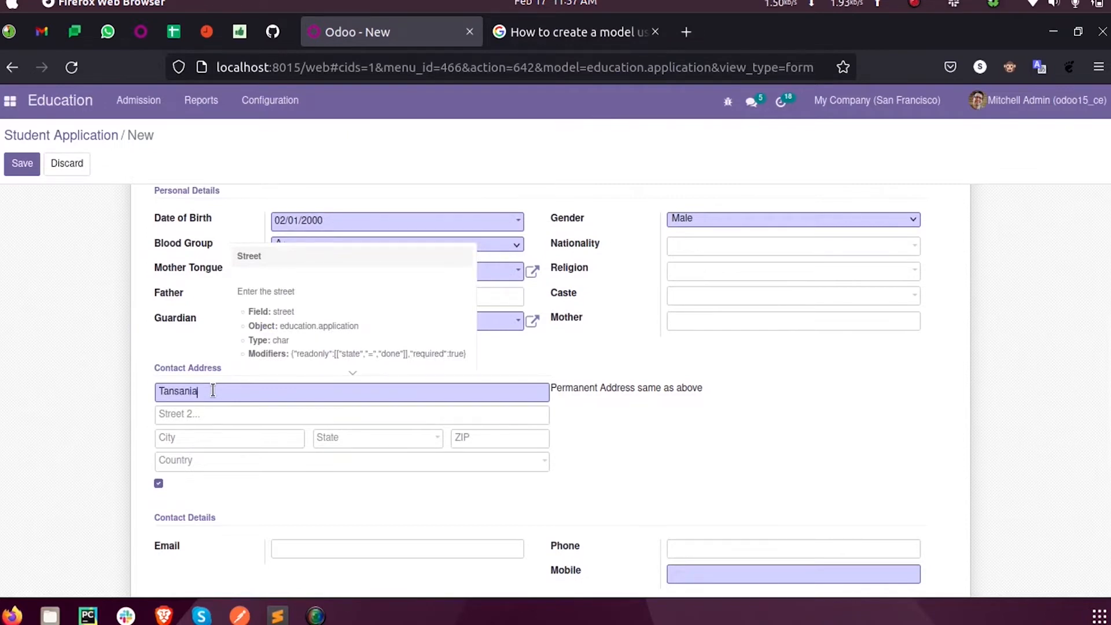
pyautogui.click(793, 573)
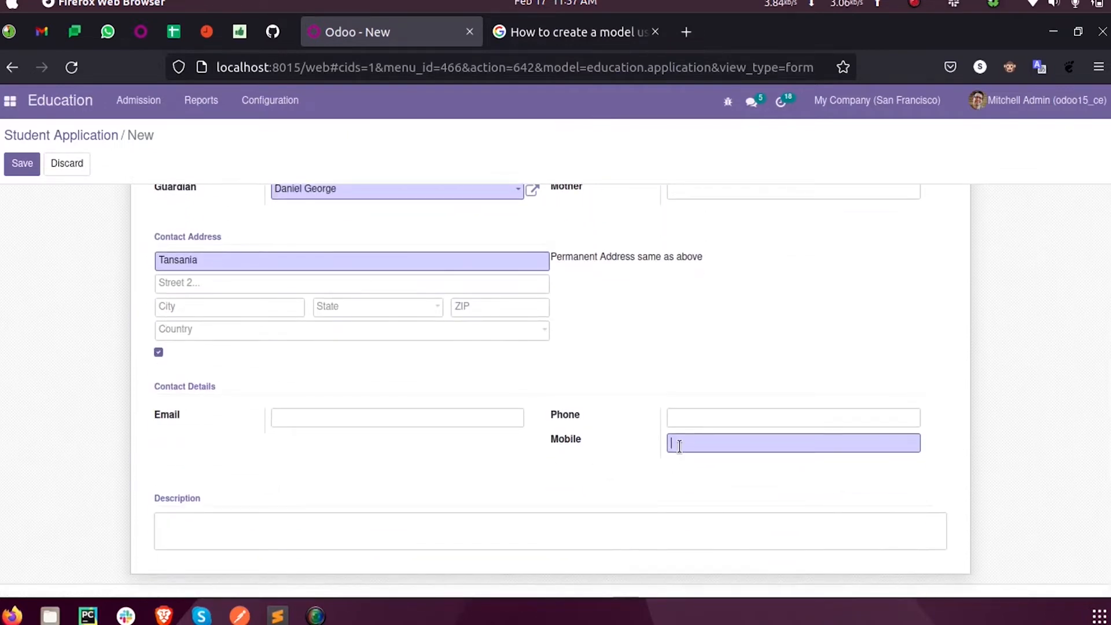
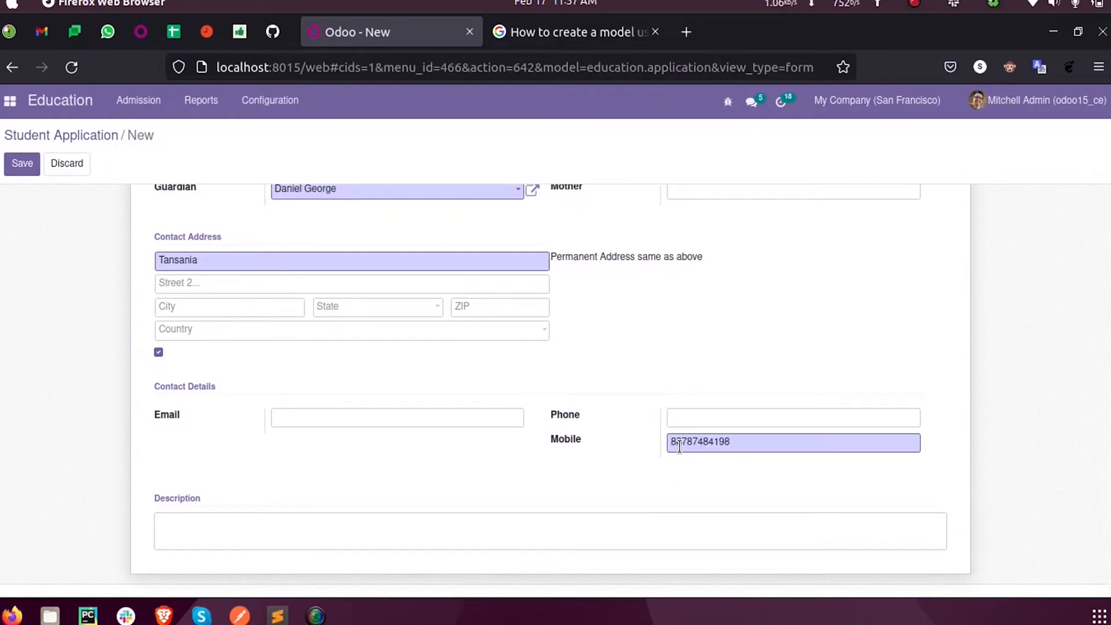
pyautogui.scroll(3)
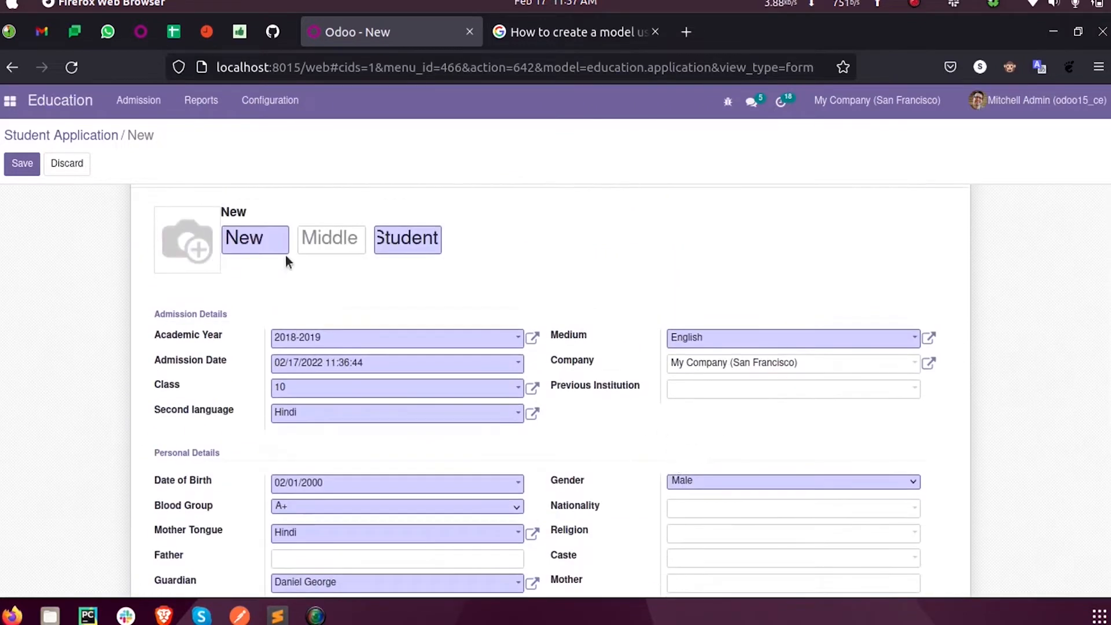
pyautogui.click(22, 163)
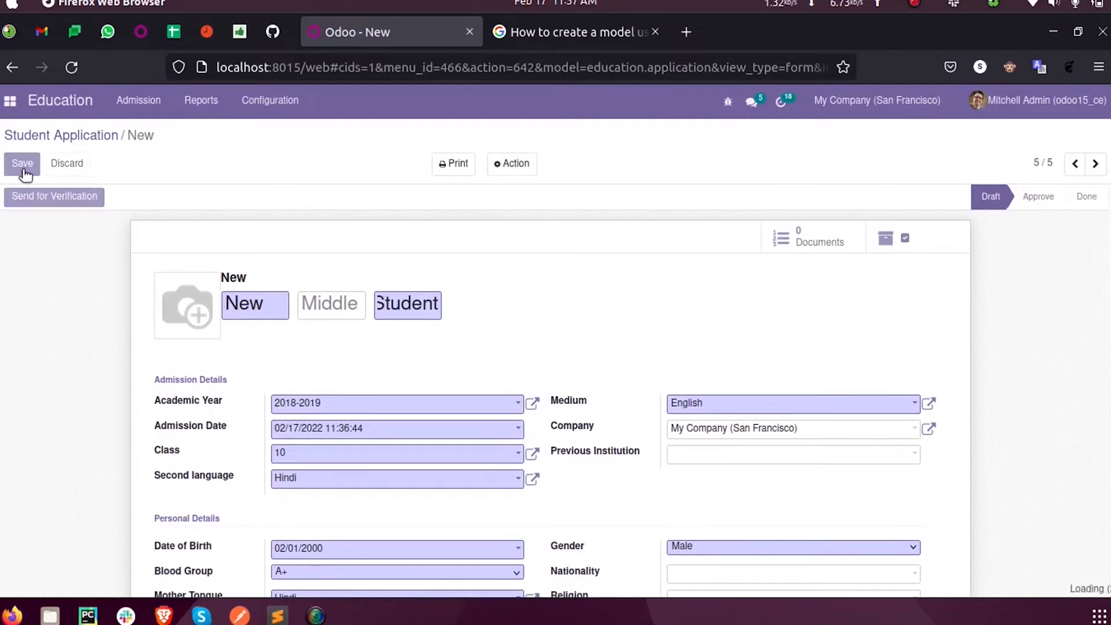
# Step: Add a Birth Certificate document numbered 454515 to the application and save it
pyautogui.click(814, 237)
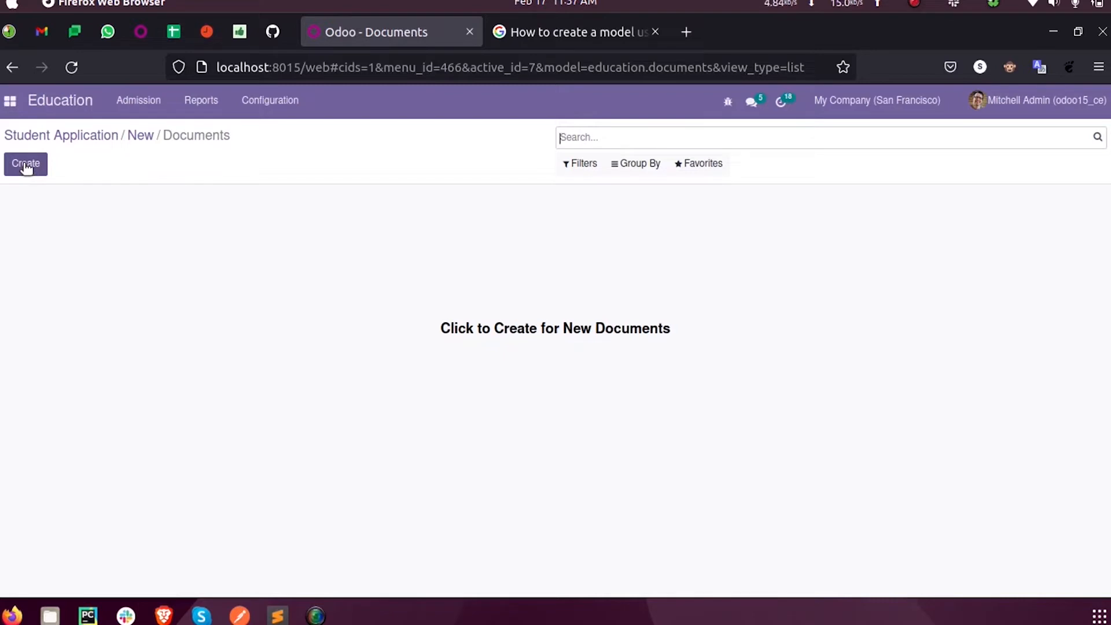
pyautogui.click(26, 163)
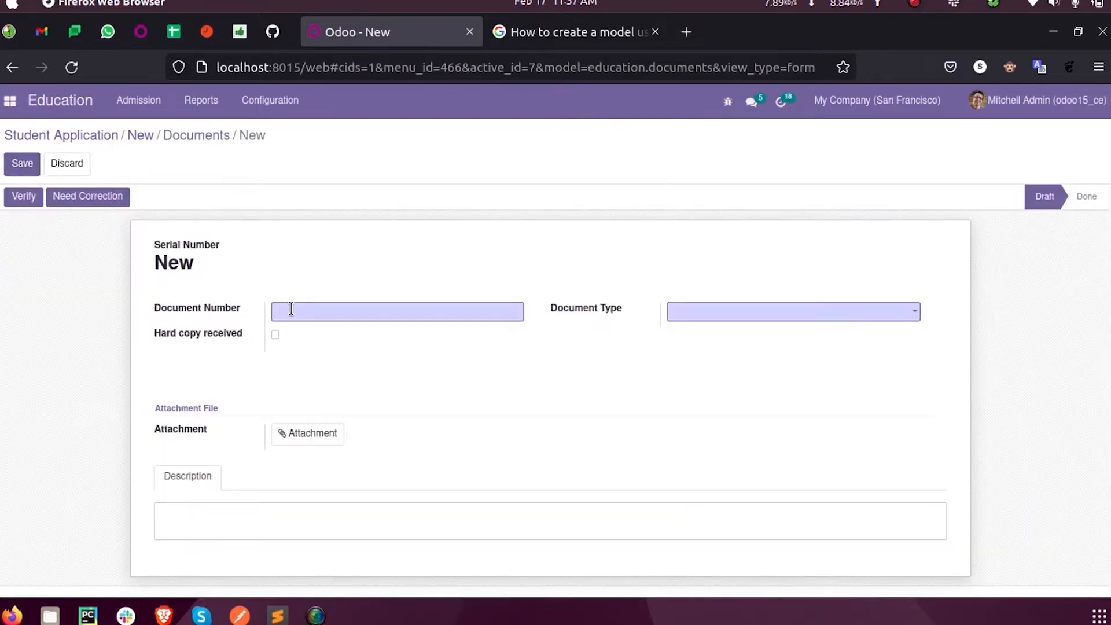
pyautogui.write('454515')
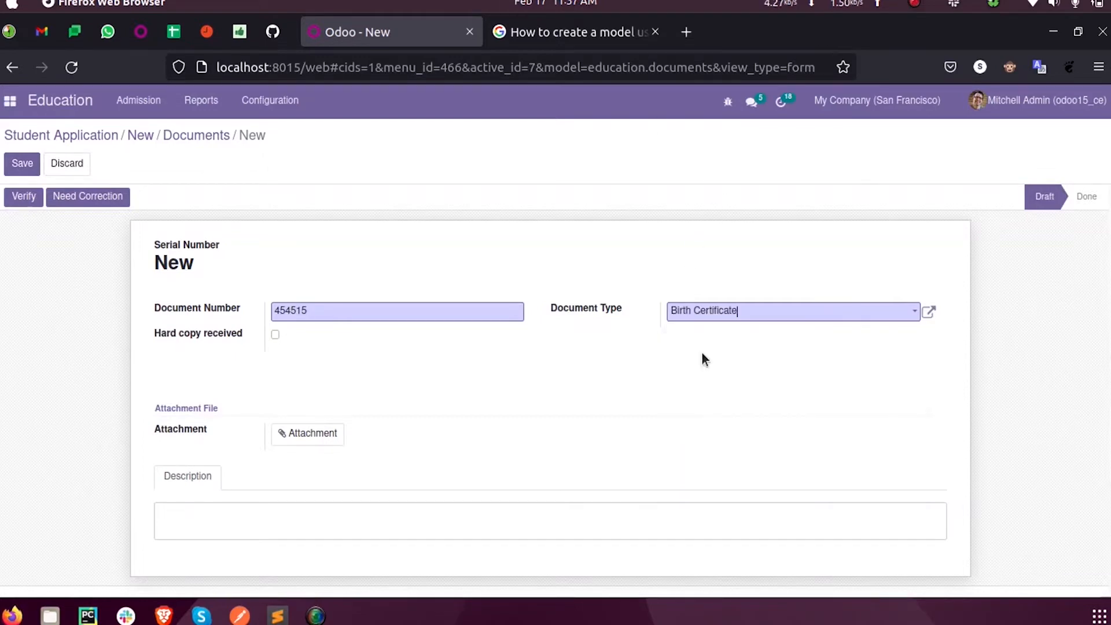
pyautogui.click(22, 163)
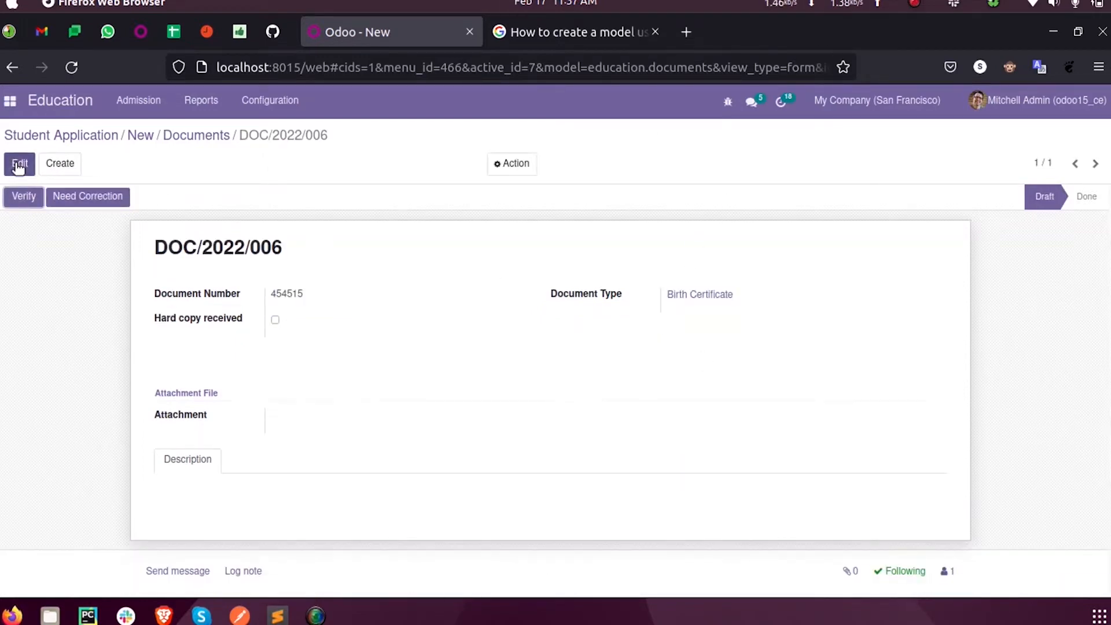
pyautogui.moveTo(23, 196)
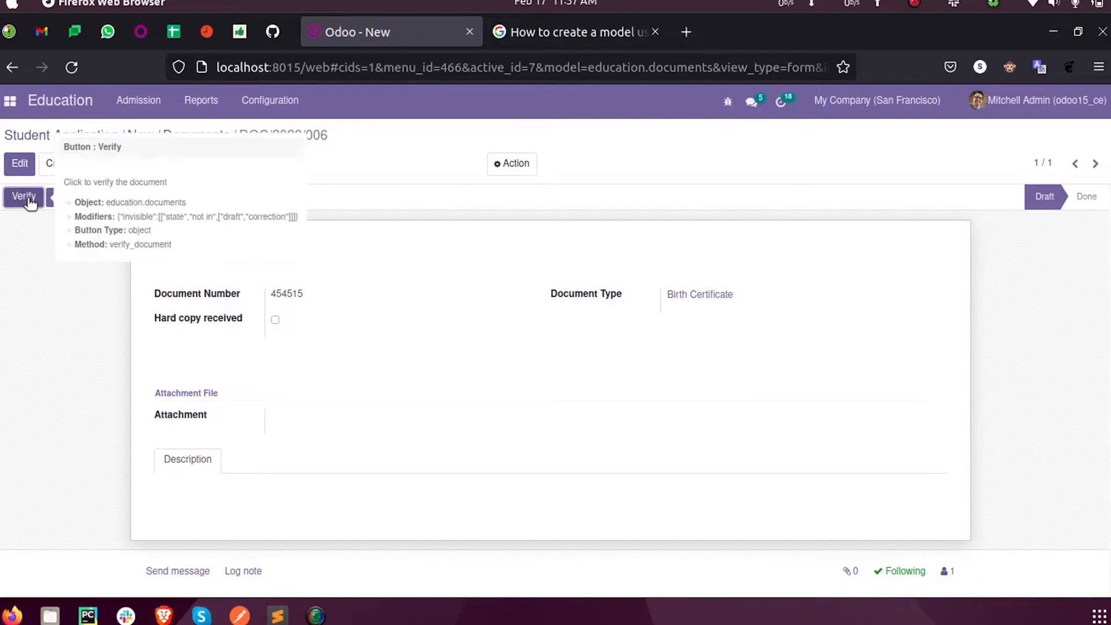
# Step: Verify the document to Done and return to the application
pyautogui.click(23, 197)
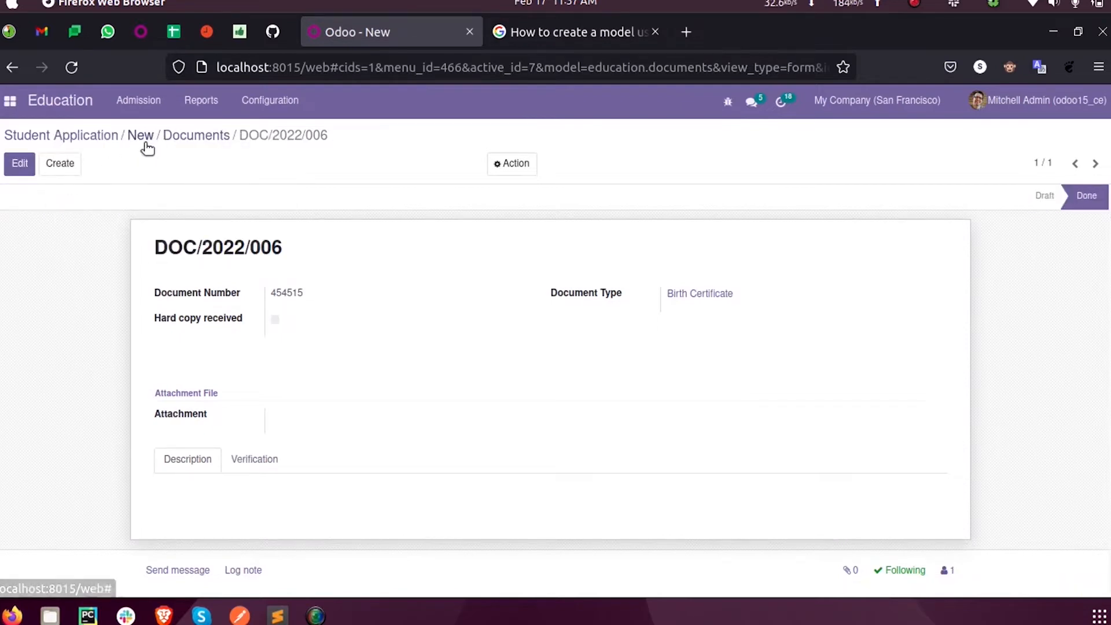
pyautogui.click(140, 136)
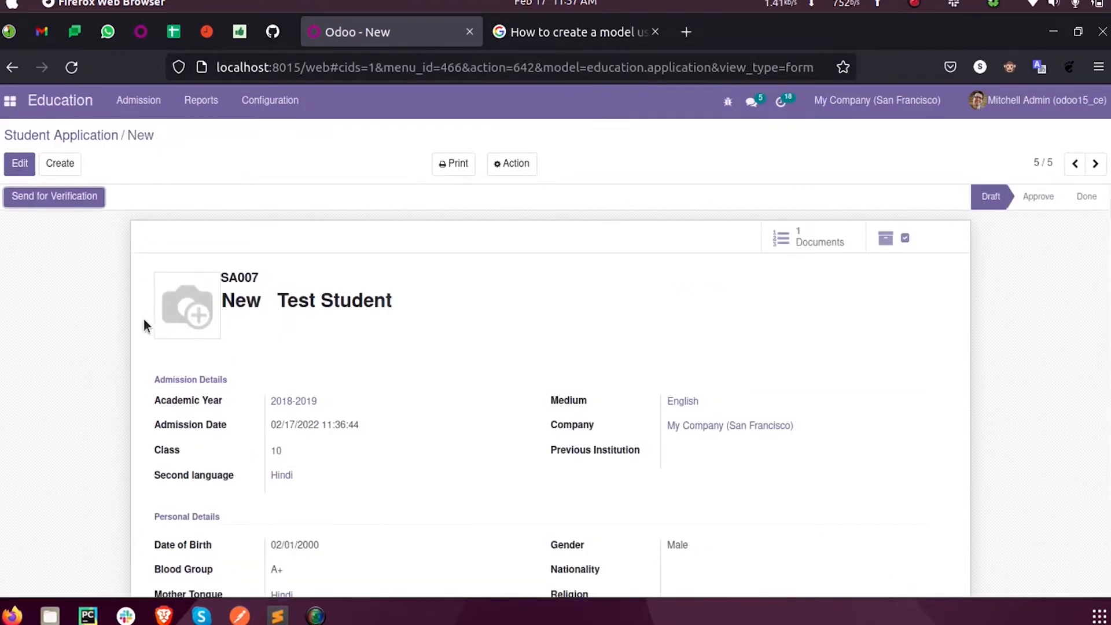
pyautogui.moveTo(506, 264)
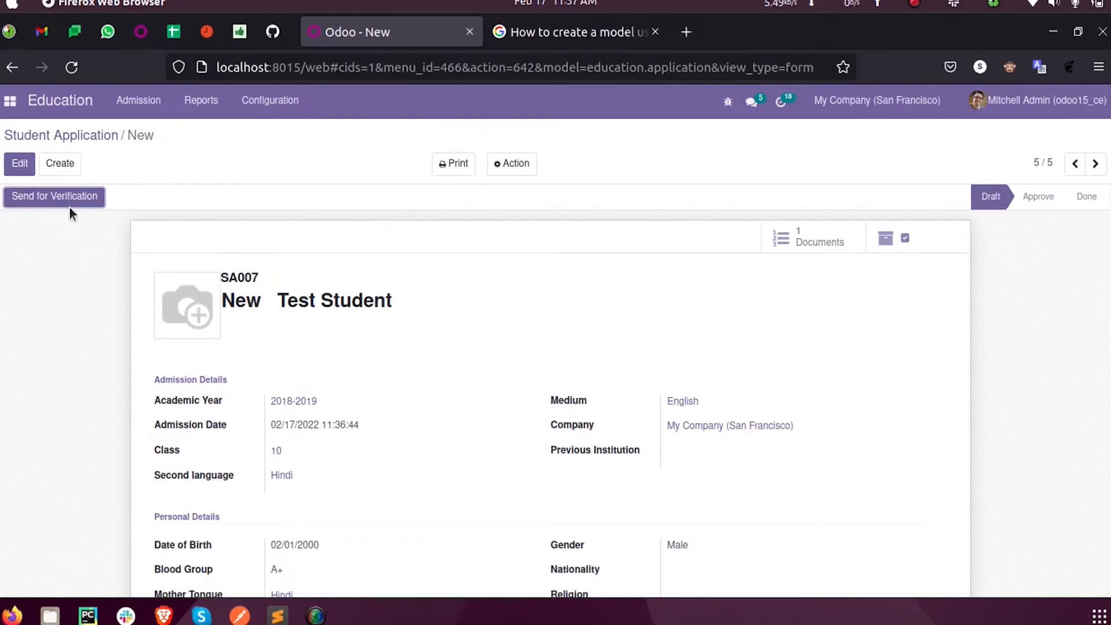
# Step: Send application SA007 for verification and move it to the Approve stage
pyautogui.click(54, 196)
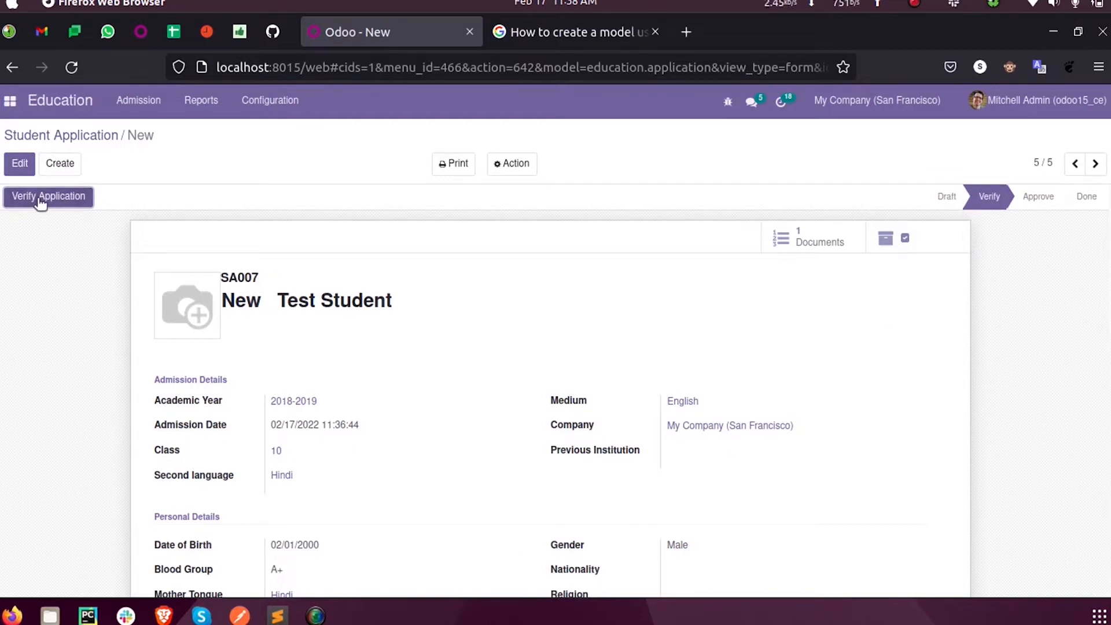
pyautogui.click(48, 197)
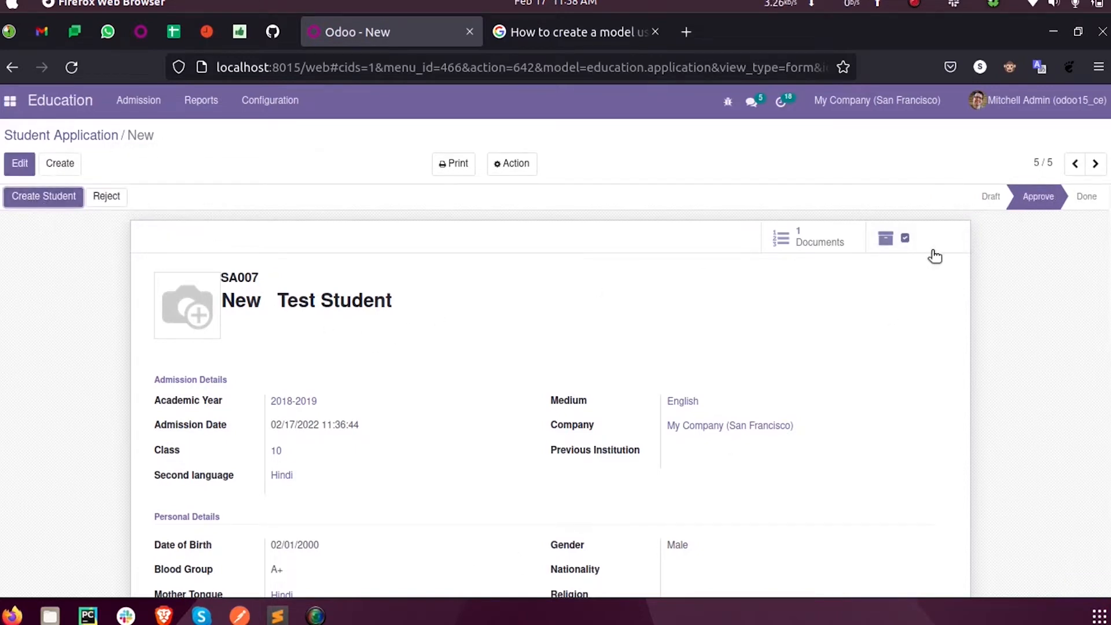
pyautogui.moveTo(890, 308)
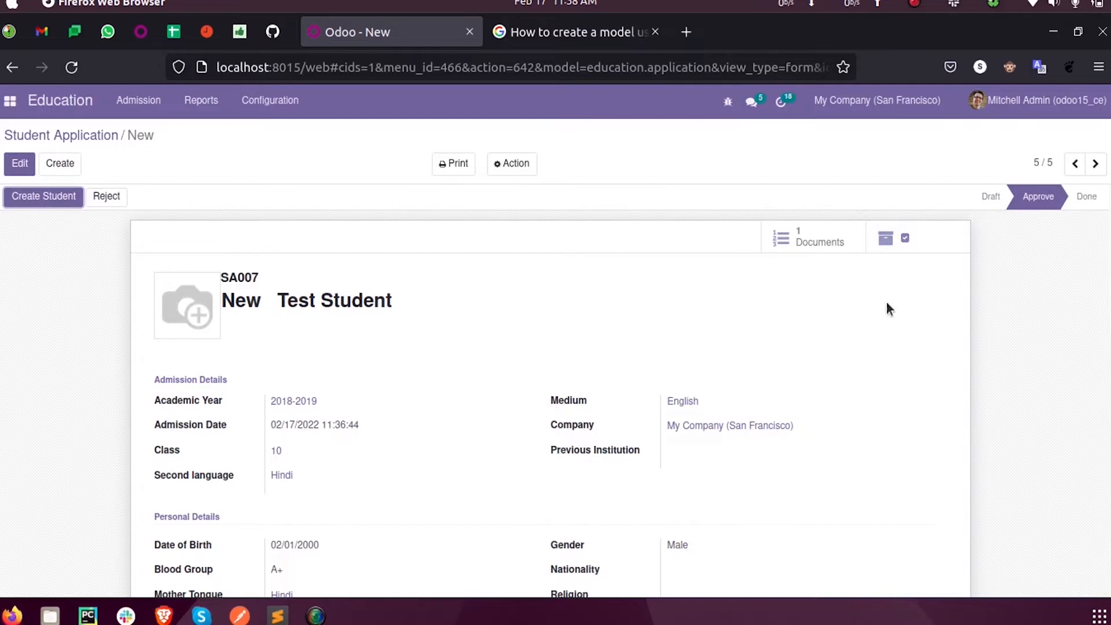
pyautogui.moveTo(568, 450)
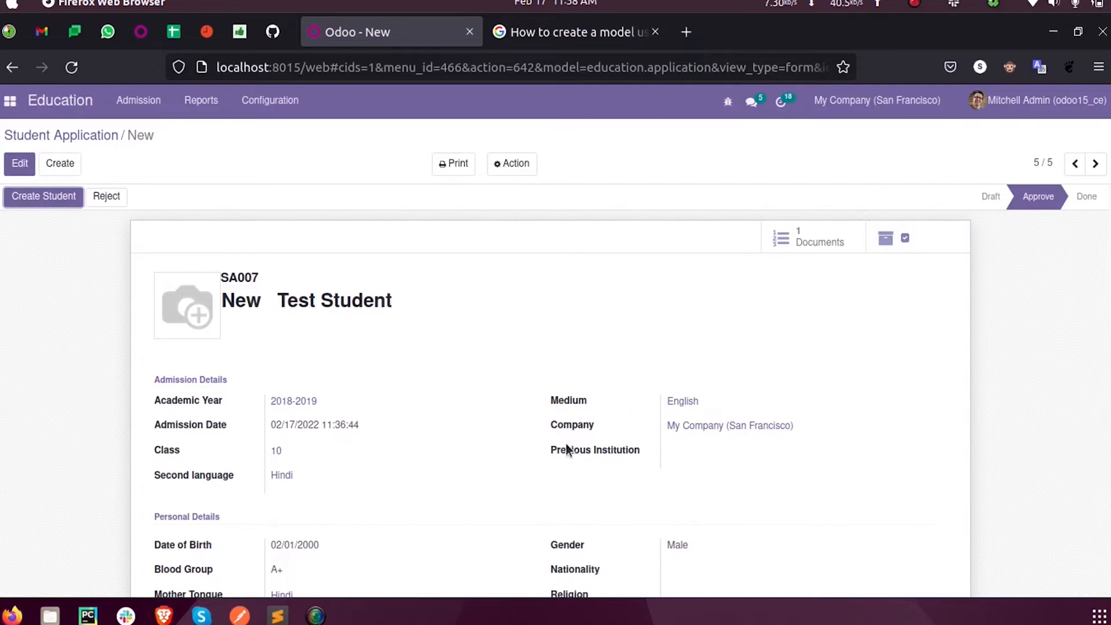
pyautogui.moveTo(43, 197)
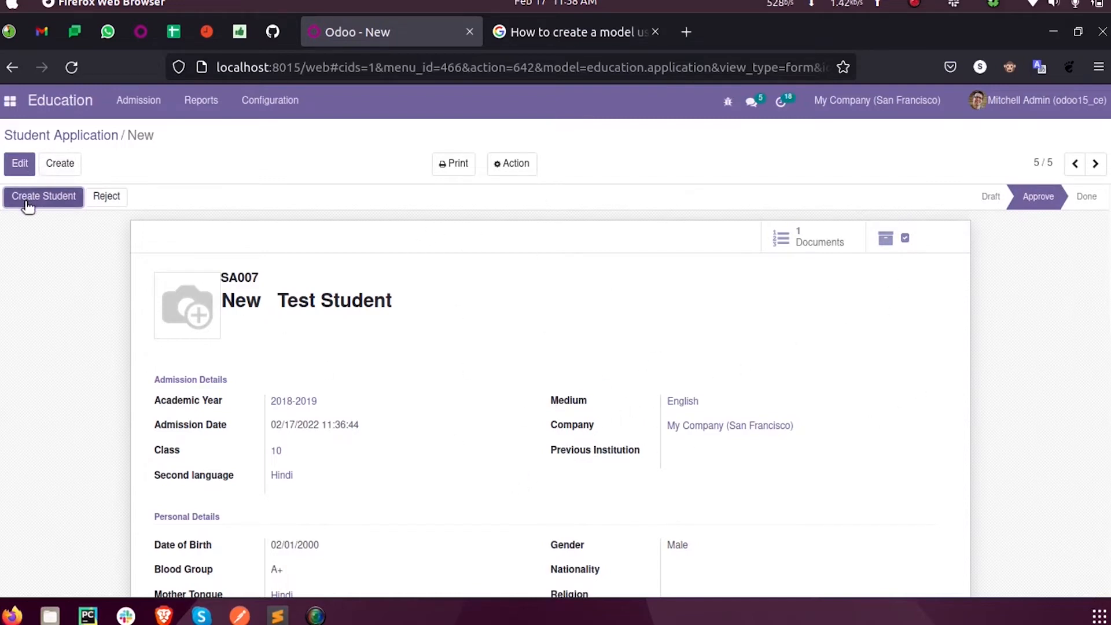
pyautogui.moveTo(28, 218)
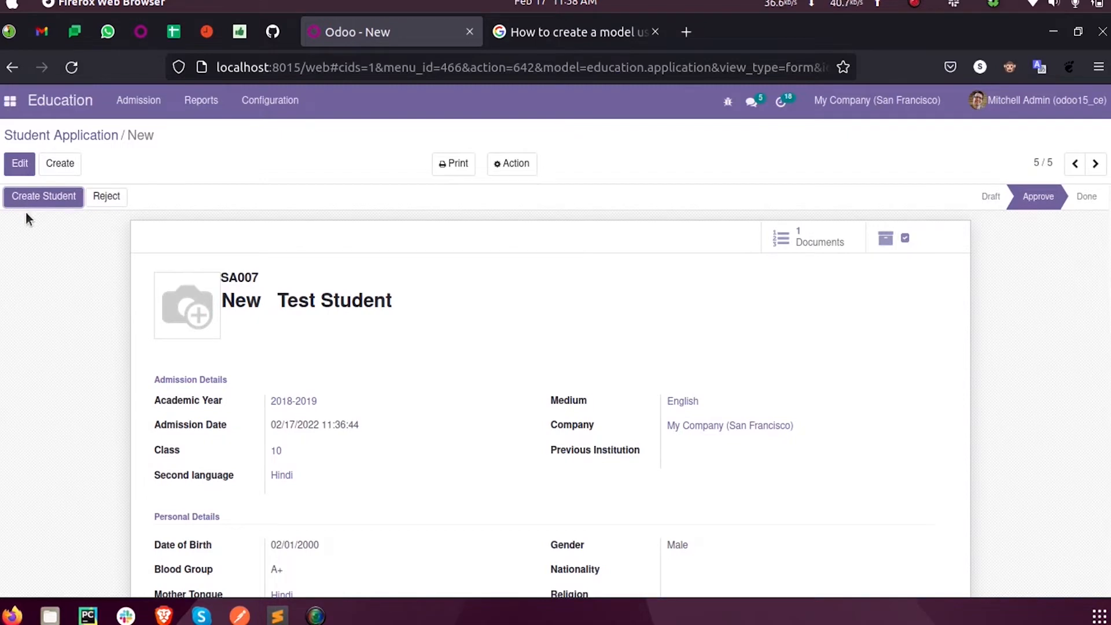
pyautogui.moveTo(42, 241)
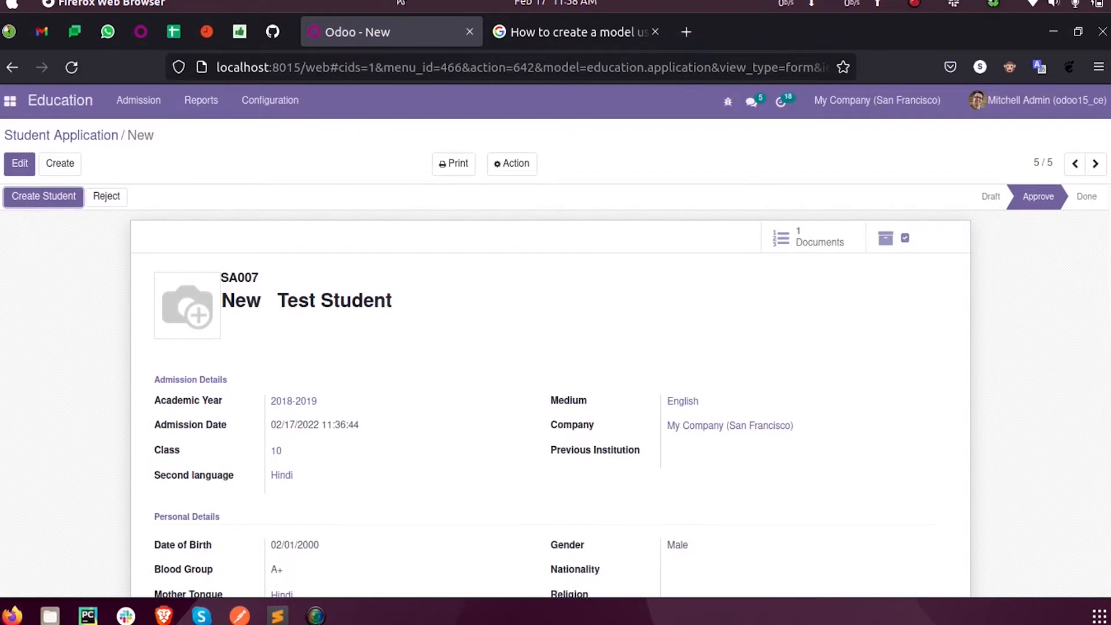
pyautogui.rightClick(390, 32)
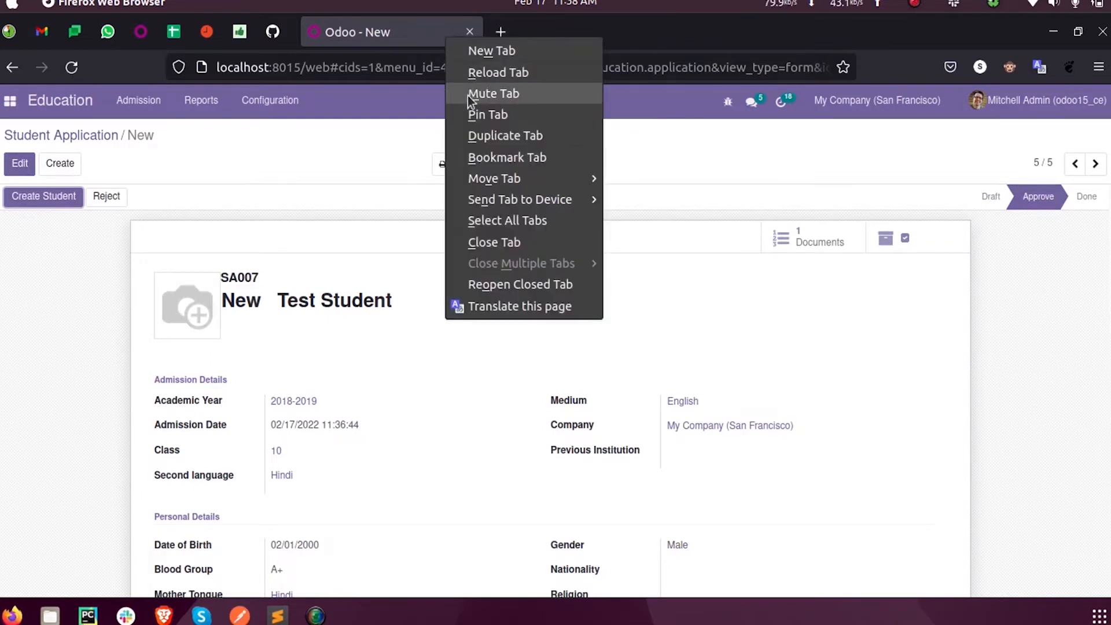
pyautogui.click(504, 135)
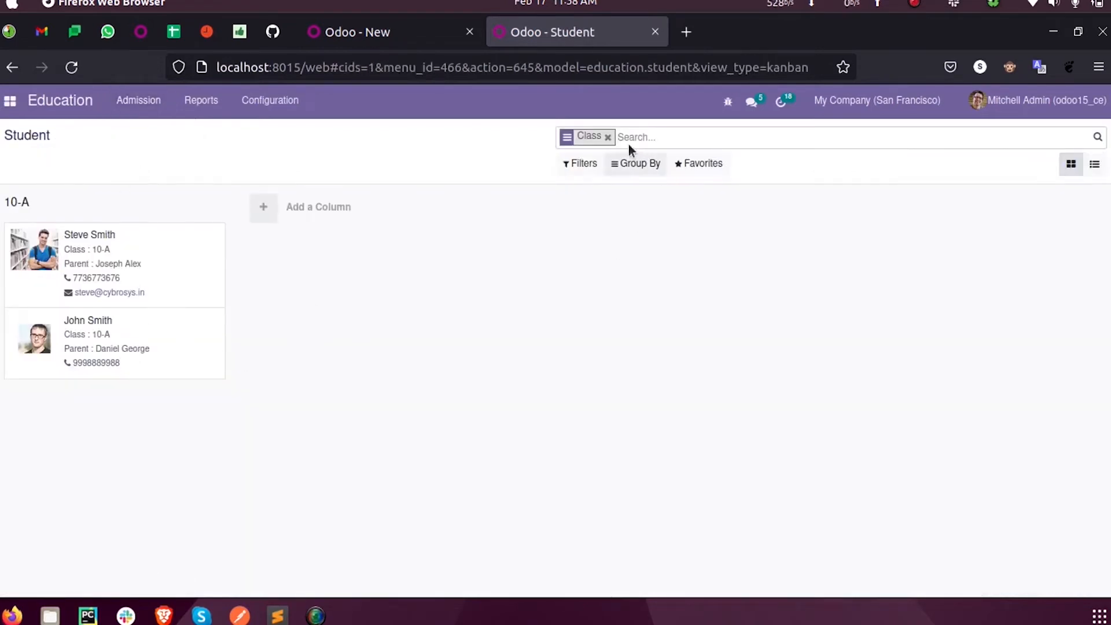
pyautogui.moveTo(354, 33)
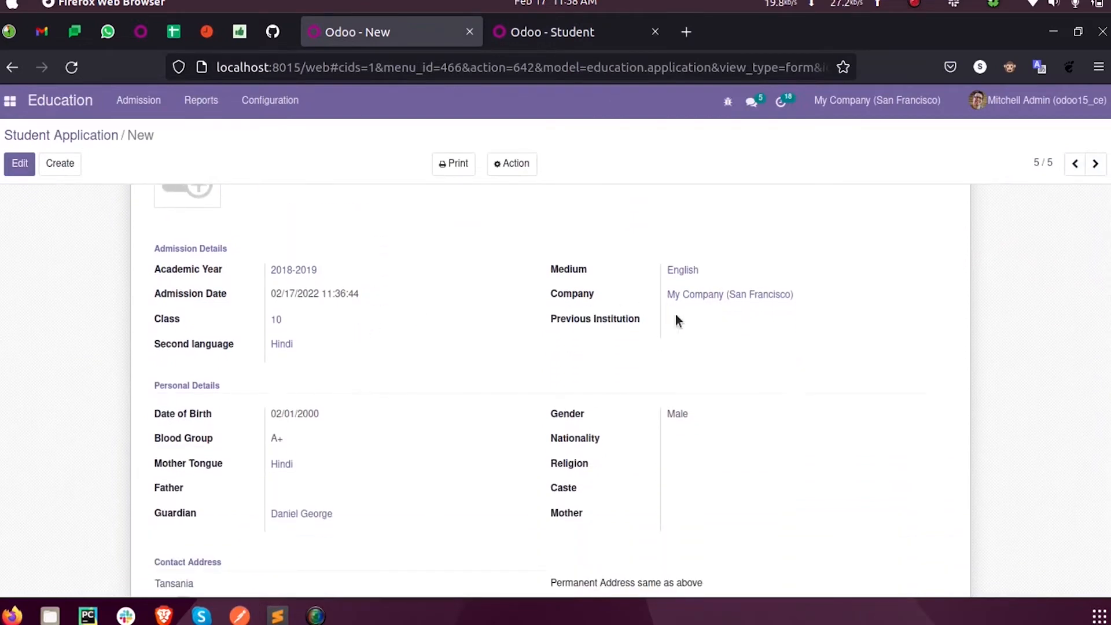
pyautogui.moveTo(276, 335)
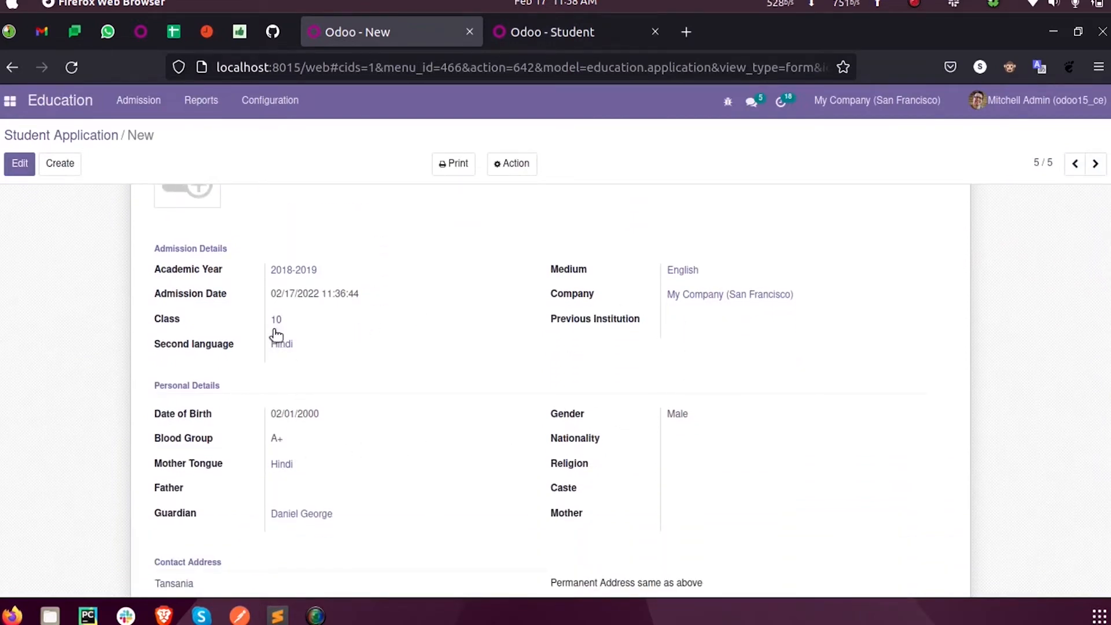
pyautogui.scroll(-3)
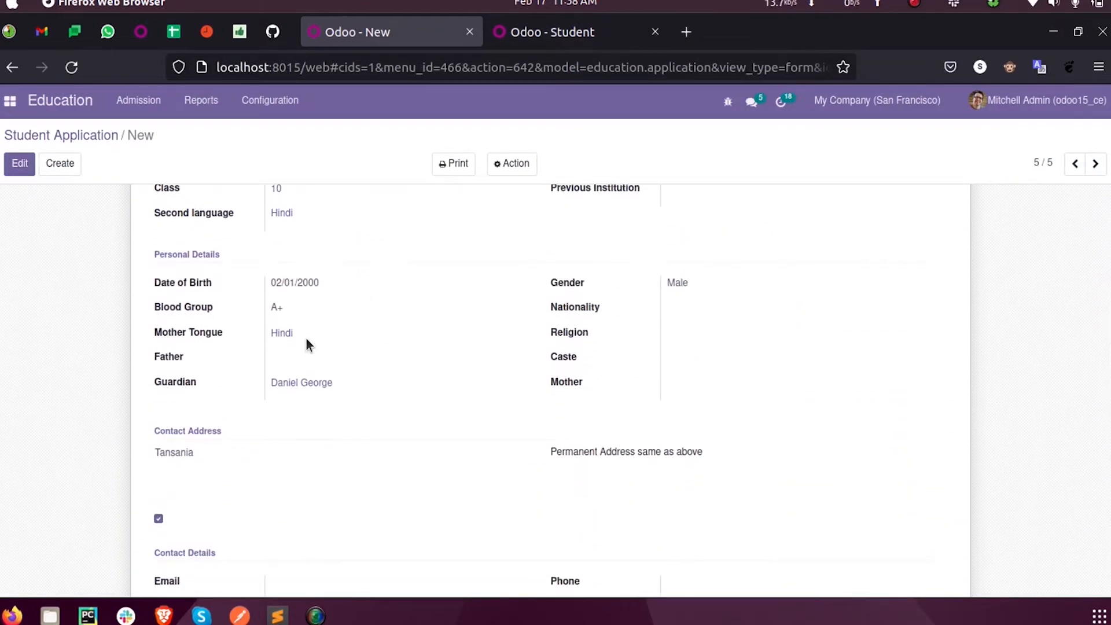
pyautogui.scroll(3)
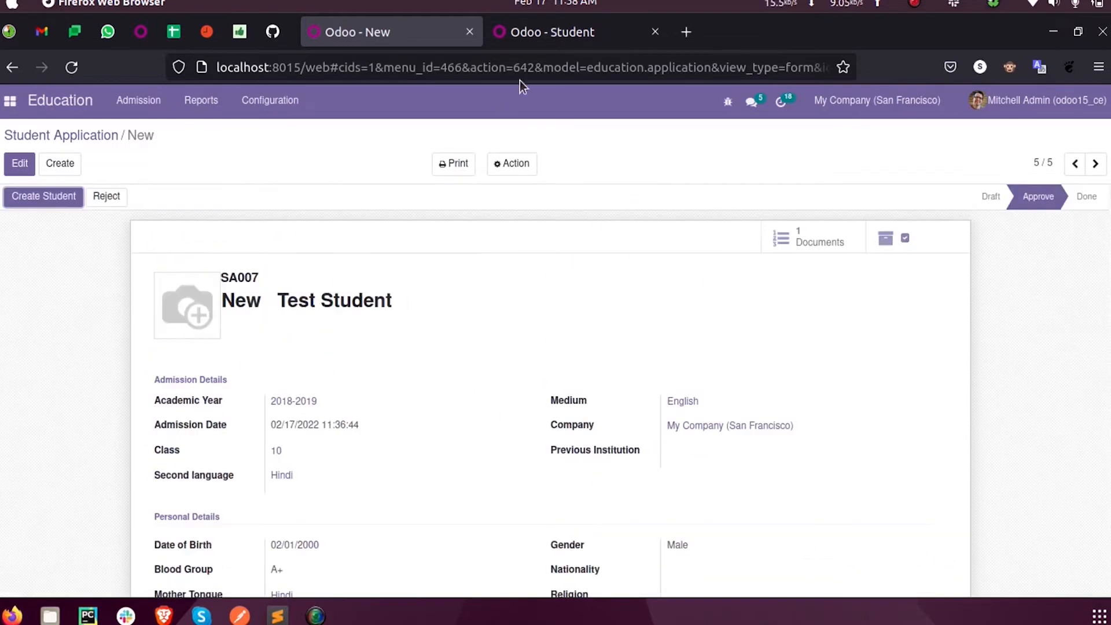
pyautogui.click(553, 32)
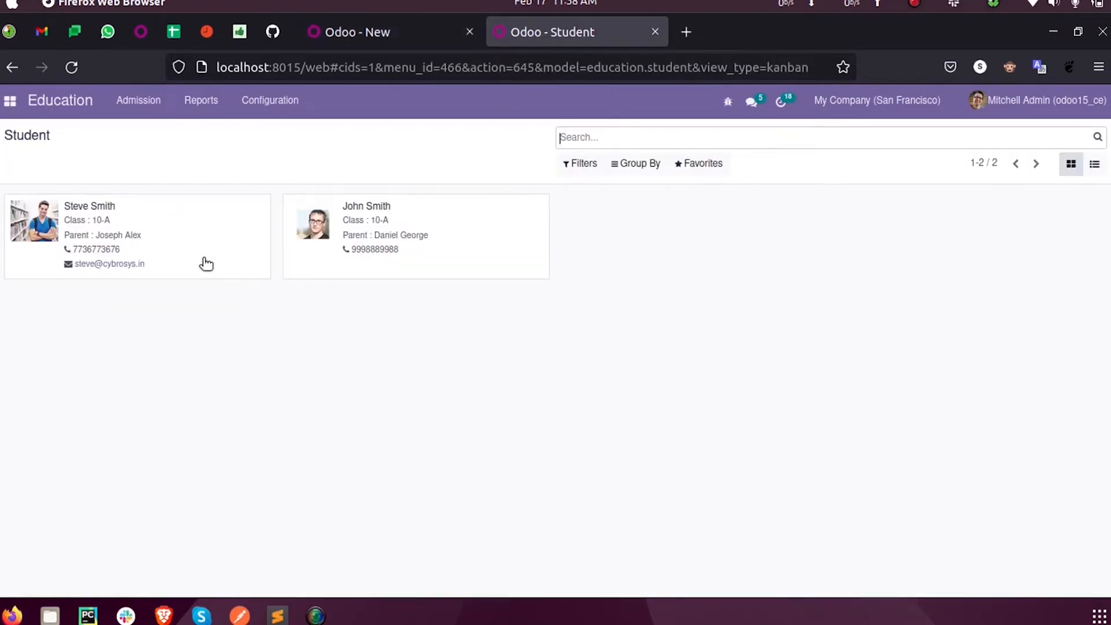
pyautogui.moveTo(354, 33)
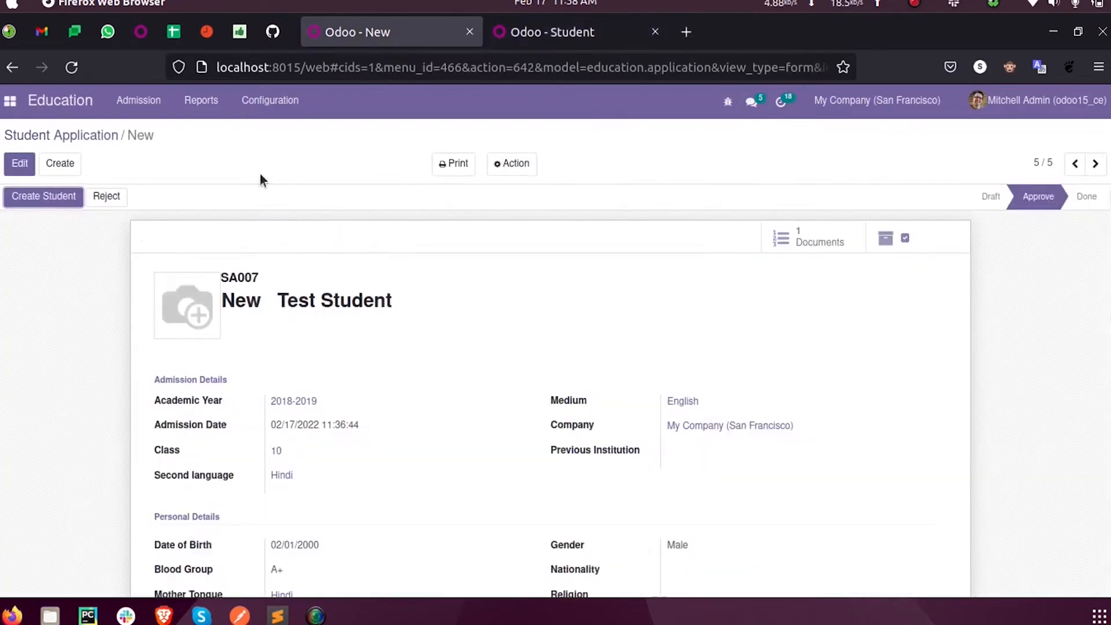
pyautogui.moveTo(198, 284)
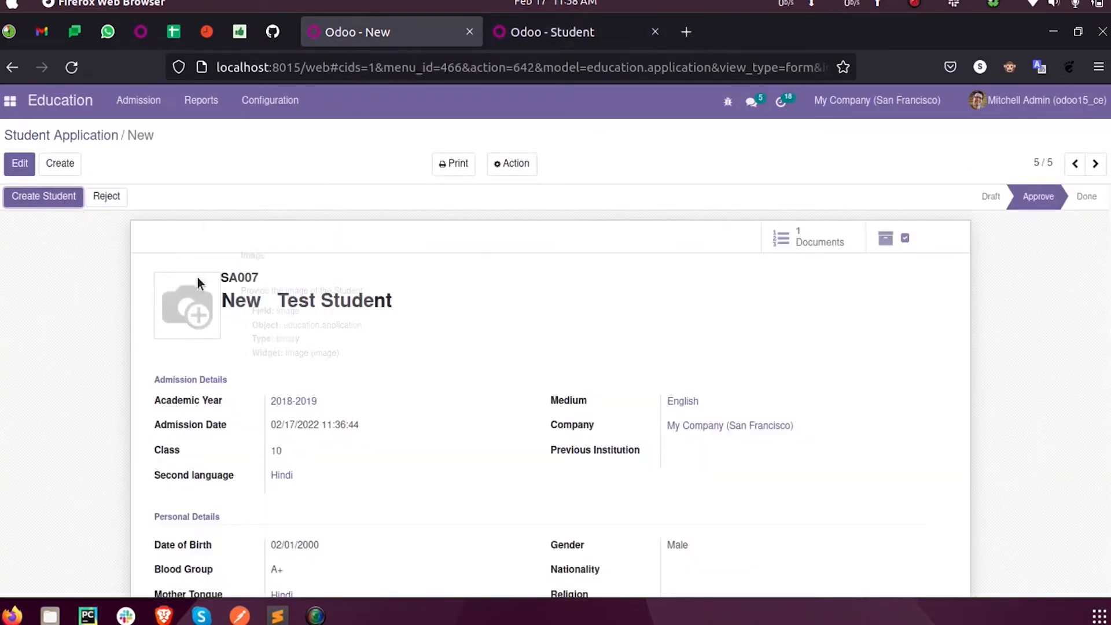
# Step: Recheck the two-student kanban tab, then switch over to PyCharm
pyautogui.click(553, 33)
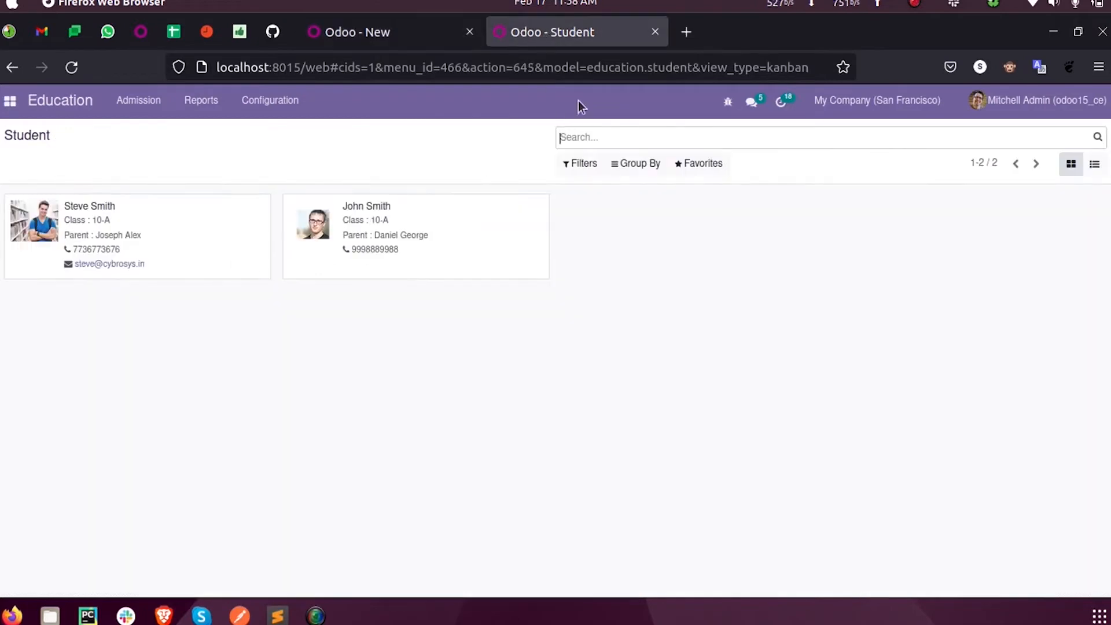
pyautogui.moveTo(414, 59)
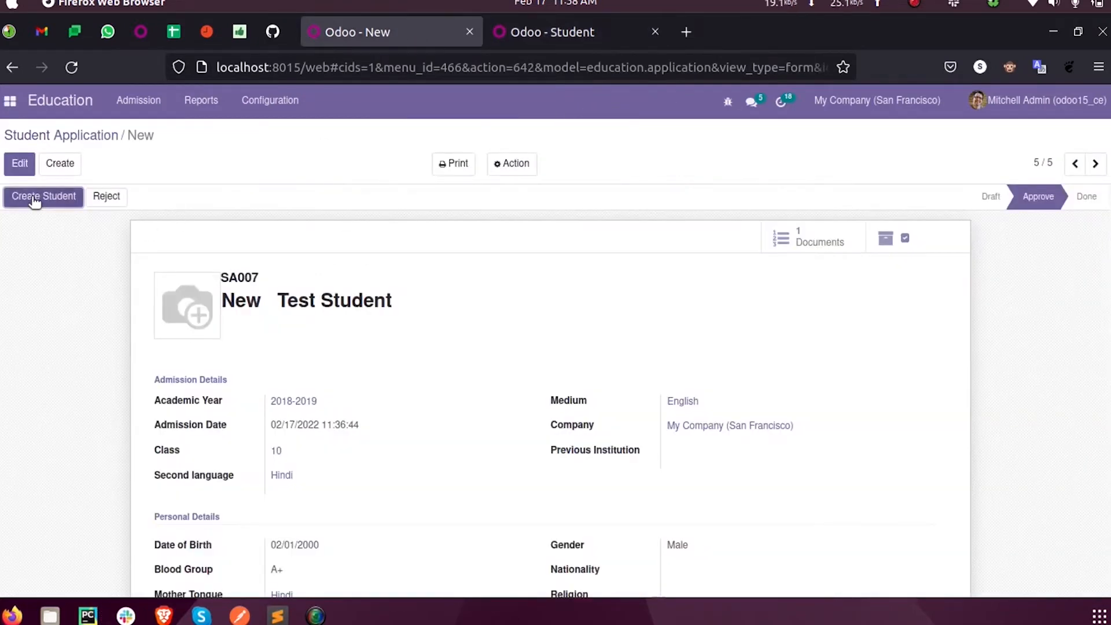
pyautogui.moveTo(43, 197)
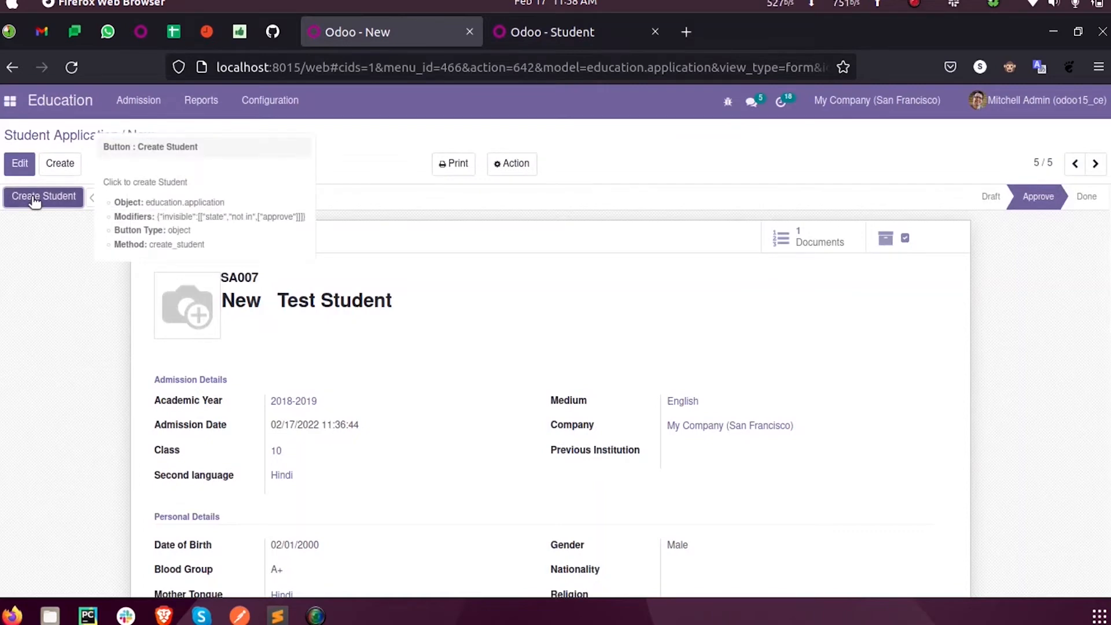
pyautogui.moveTo(59, 363)
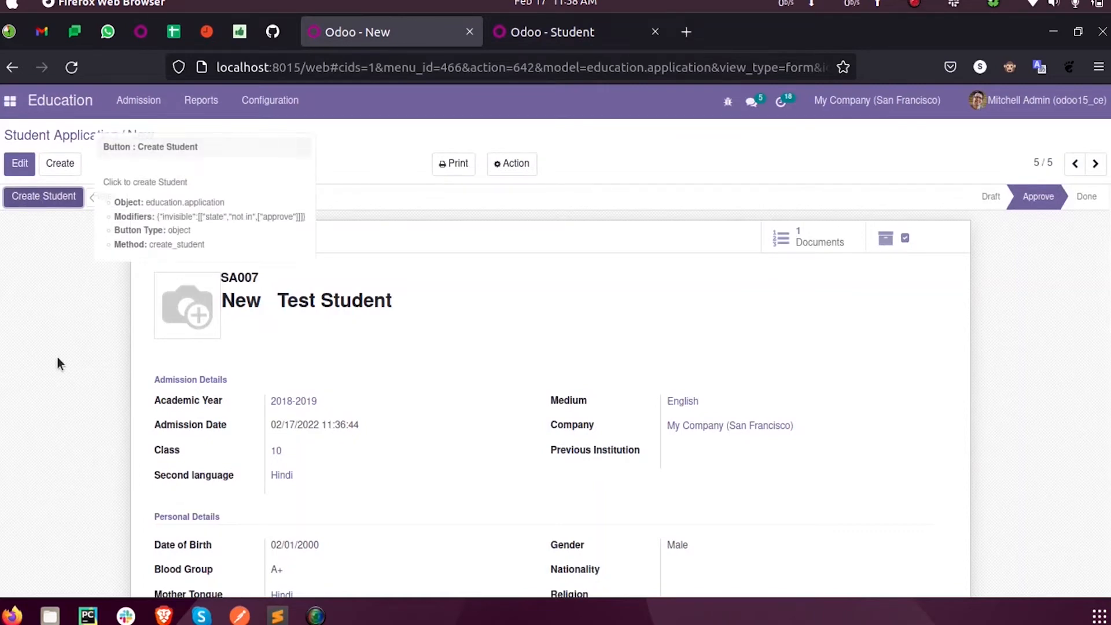
pyautogui.click(87, 614)
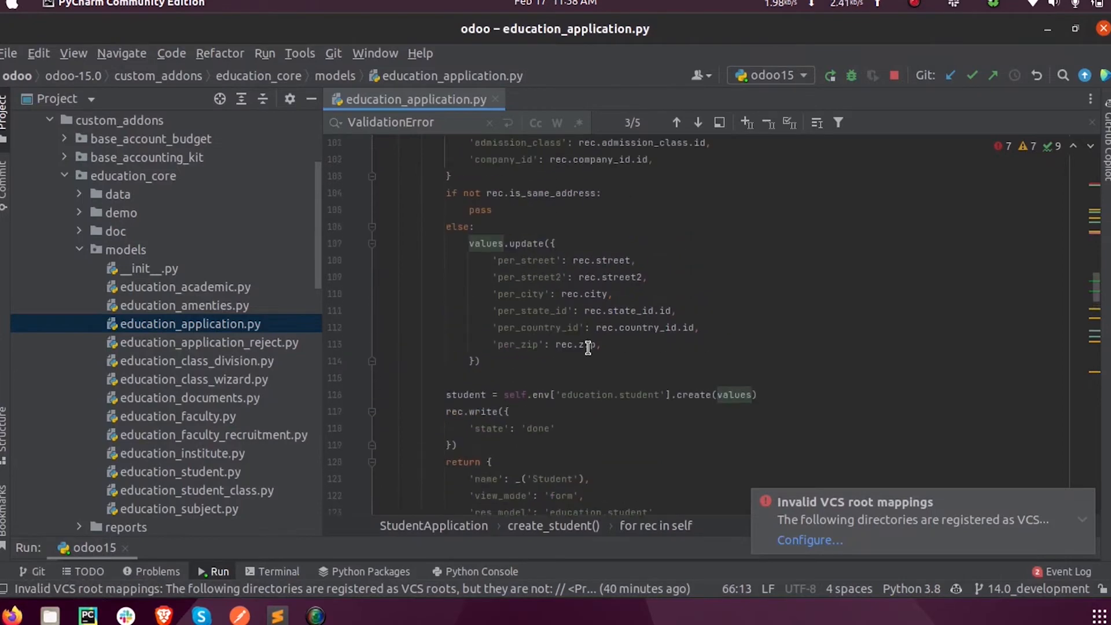
# Step: Locate the create_student method in education_application.py and scroll its field mapping
pyautogui.scroll(3)
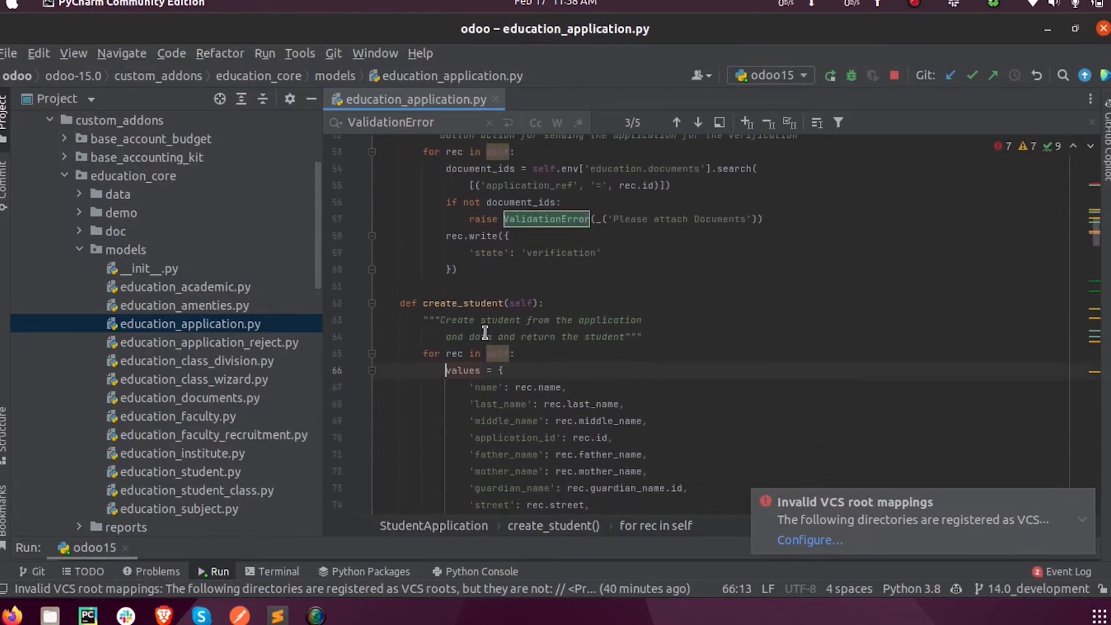
pyautogui.doubleClick(463, 302)
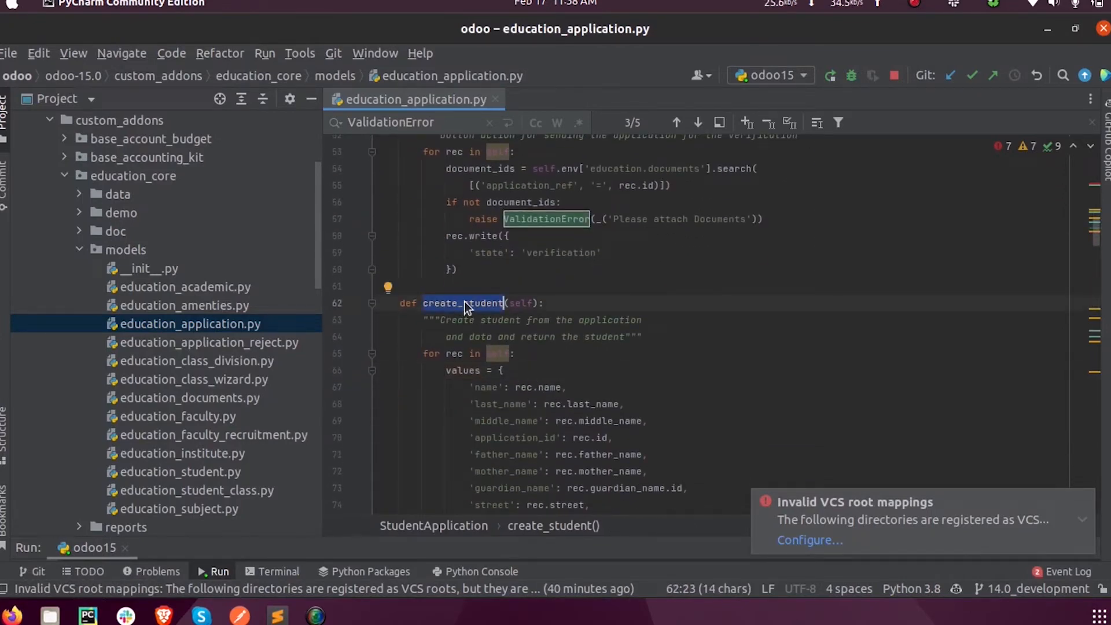
pyautogui.scroll(-3)
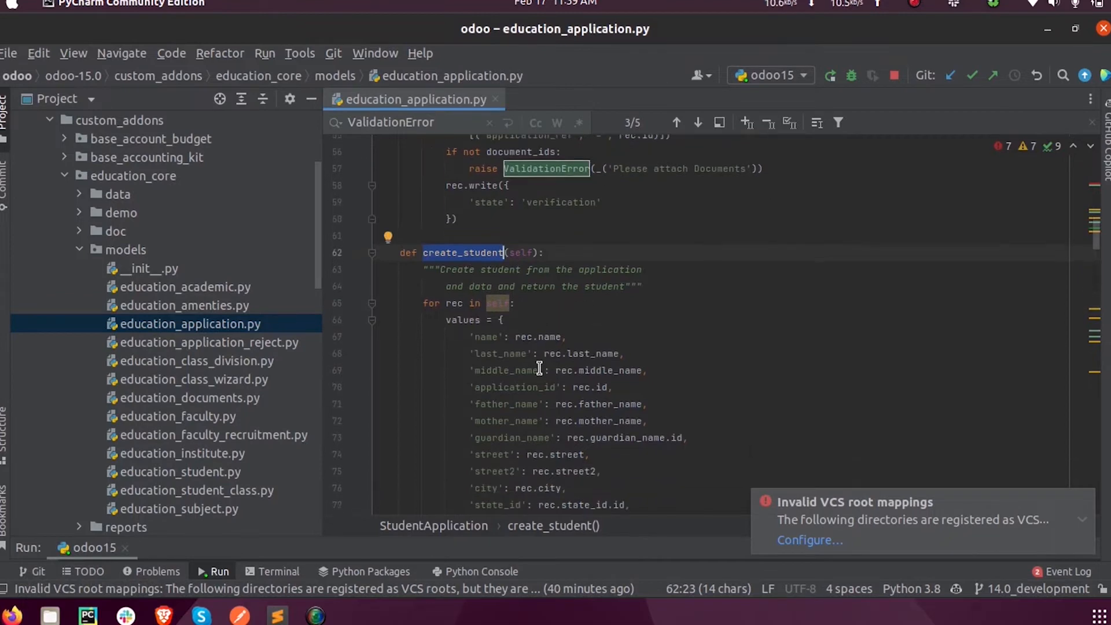
pyautogui.scroll(-3)
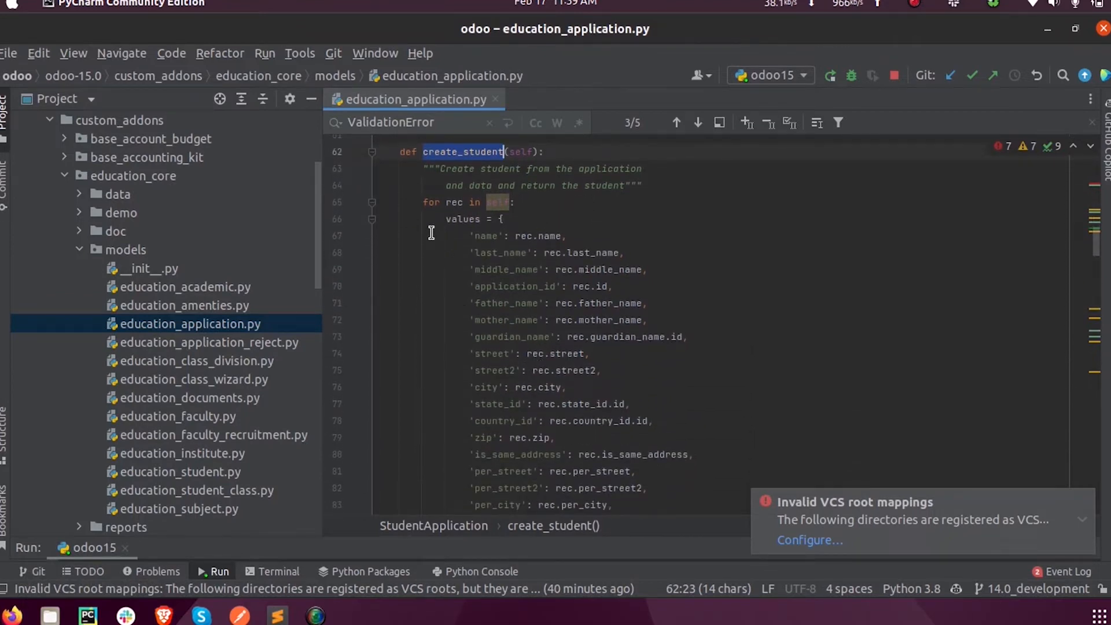
pyautogui.moveTo(479, 276)
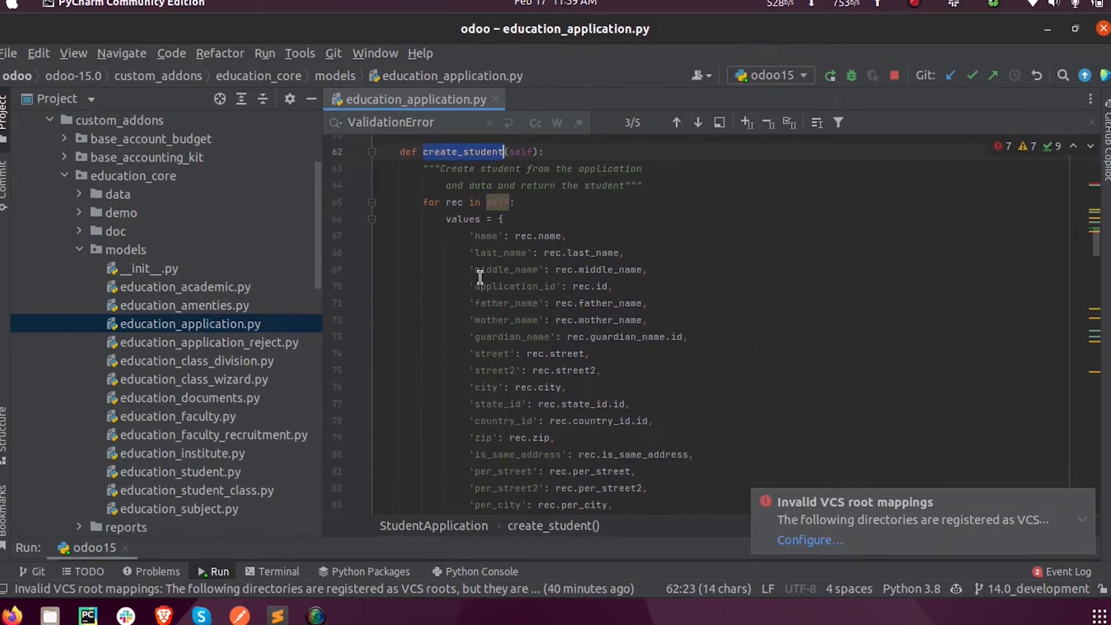
pyautogui.moveTo(464, 219)
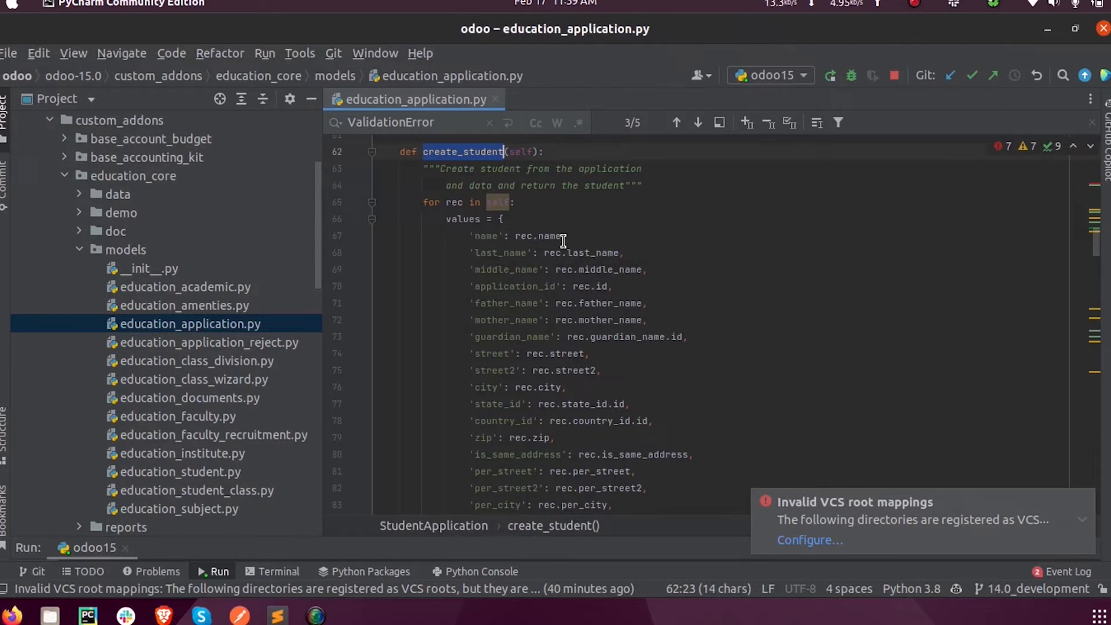
pyautogui.moveTo(545, 291)
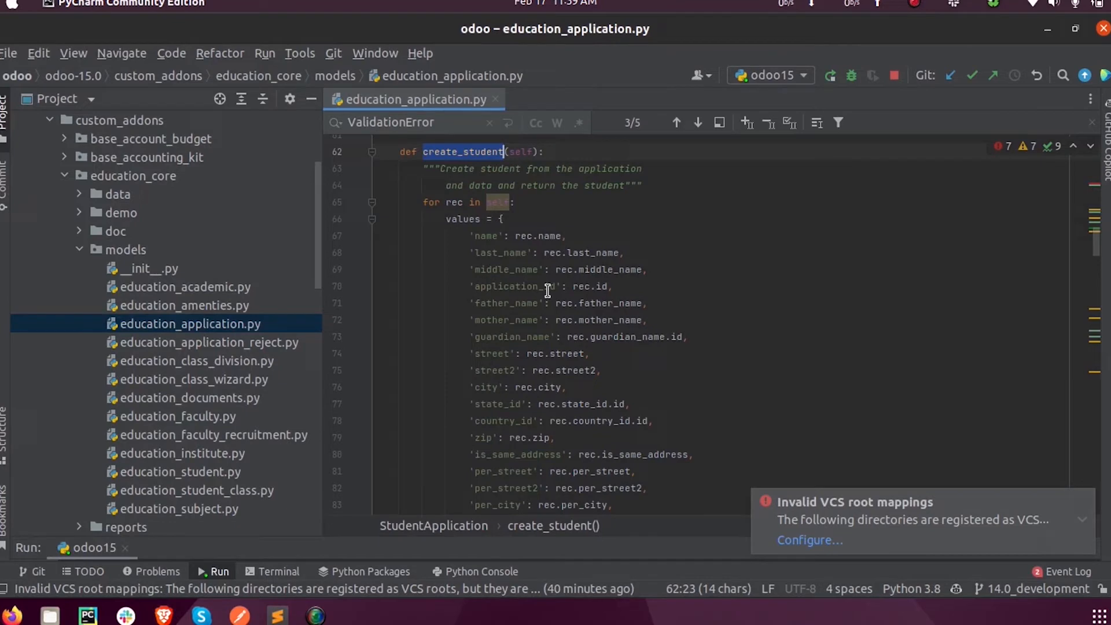
pyautogui.moveTo(494, 240)
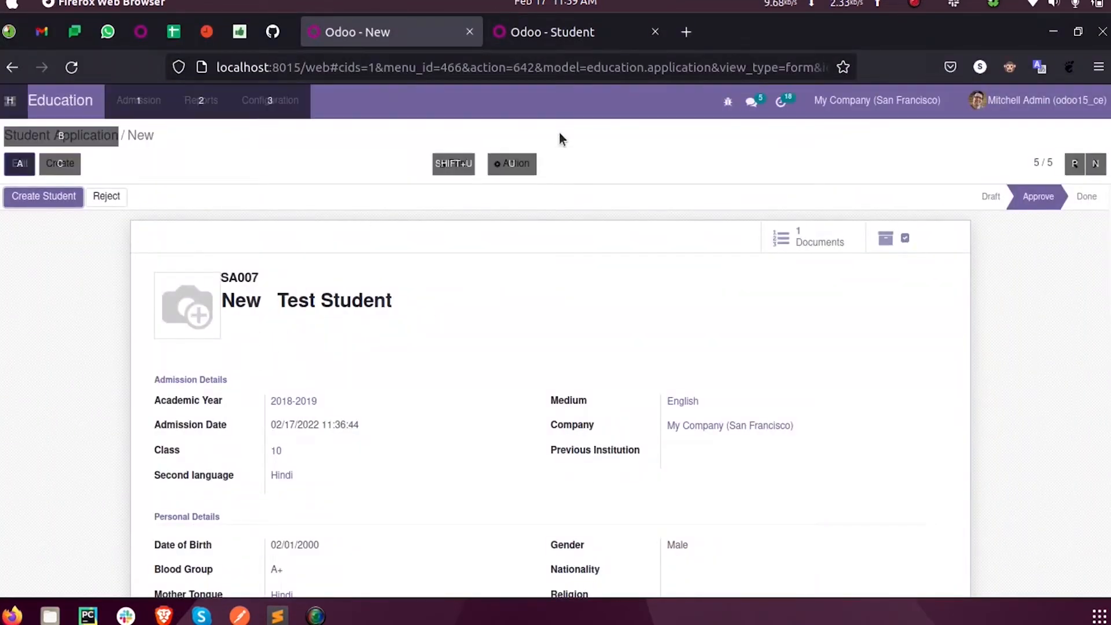
pyautogui.click(87, 615)
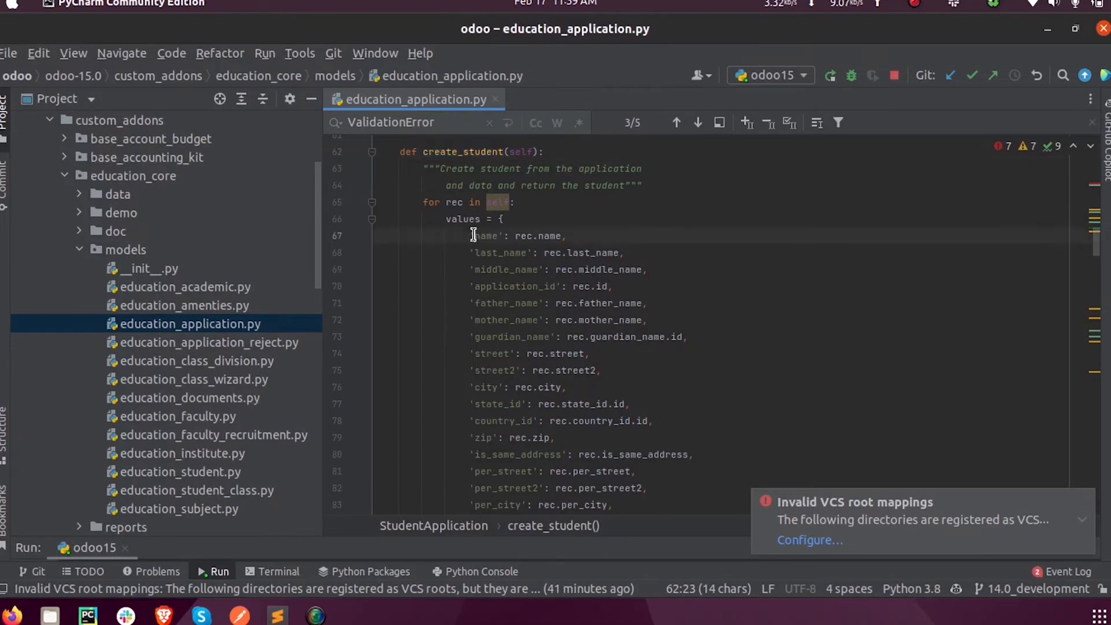
pyautogui.click(488, 270)
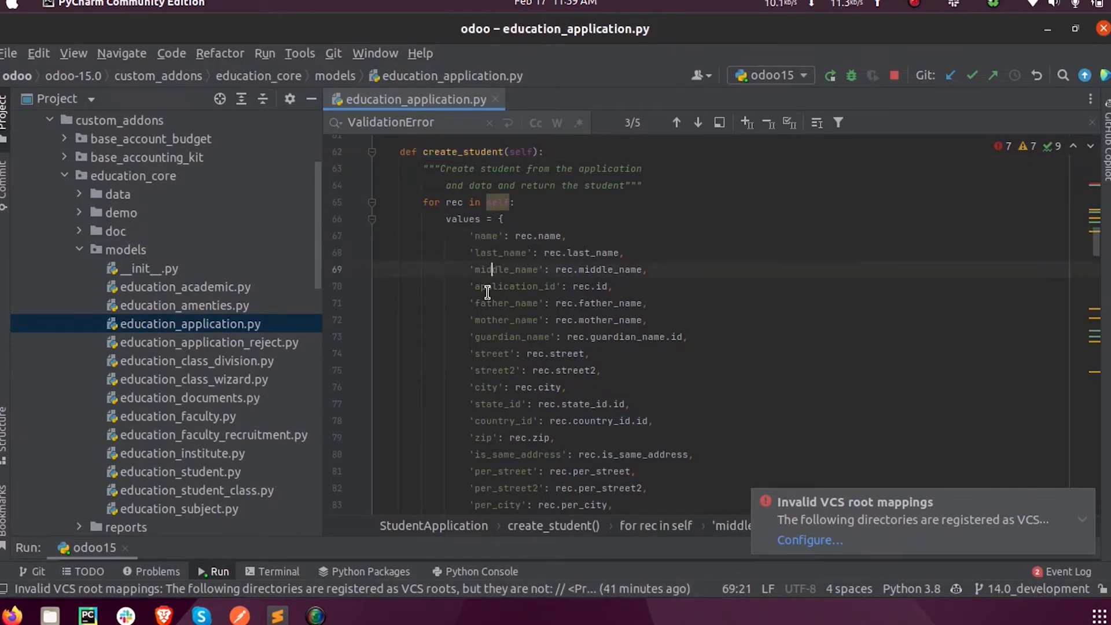
pyautogui.click(504, 386)
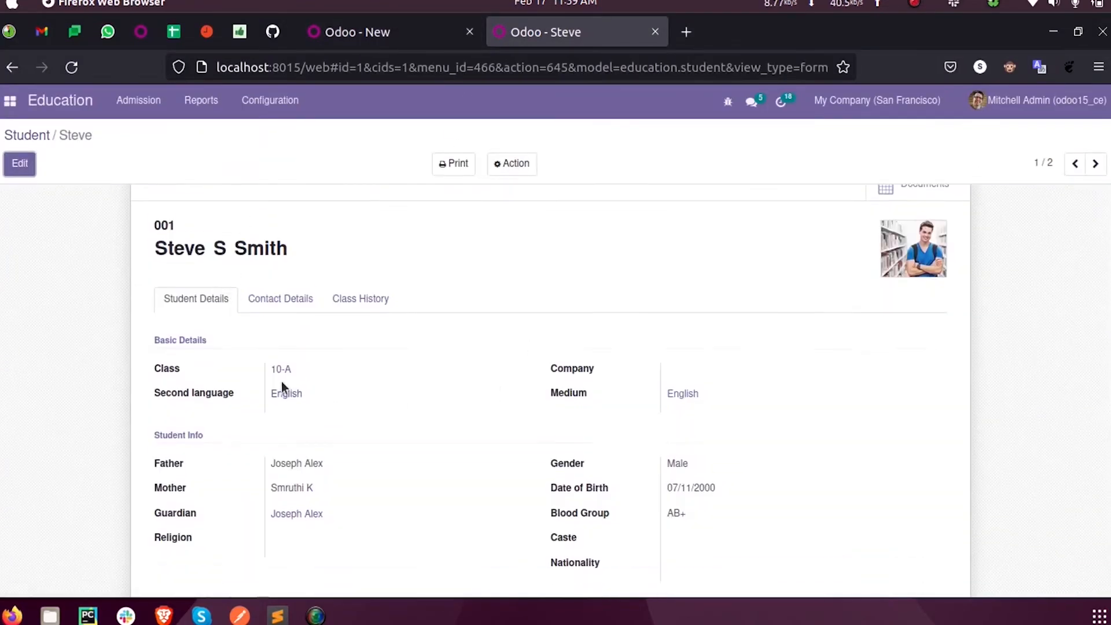
pyautogui.scroll(3)
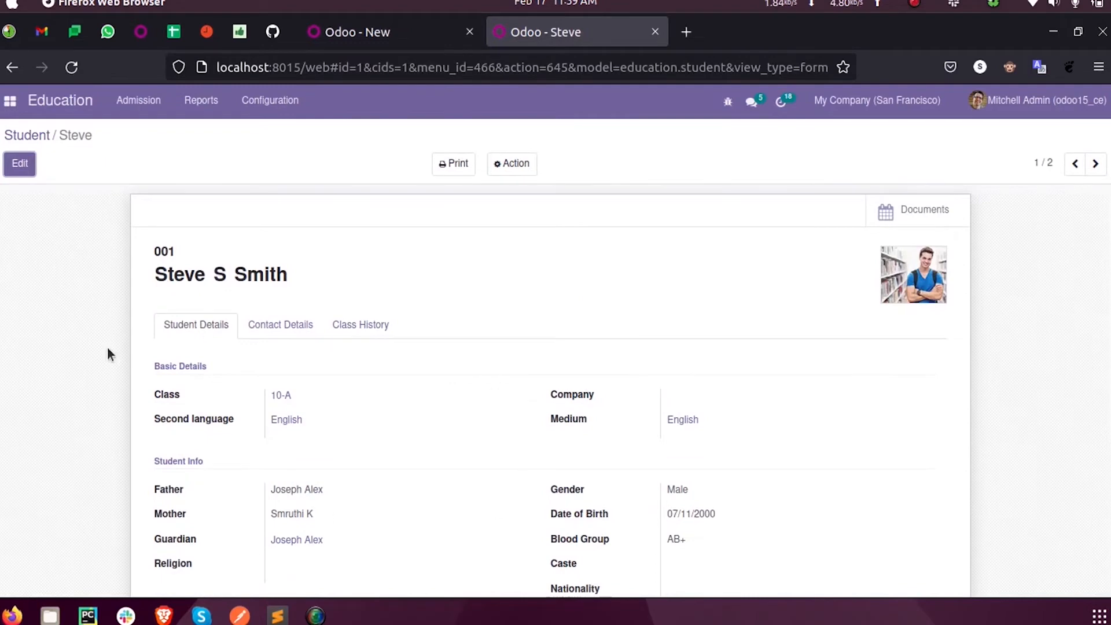
pyautogui.click(372, 33)
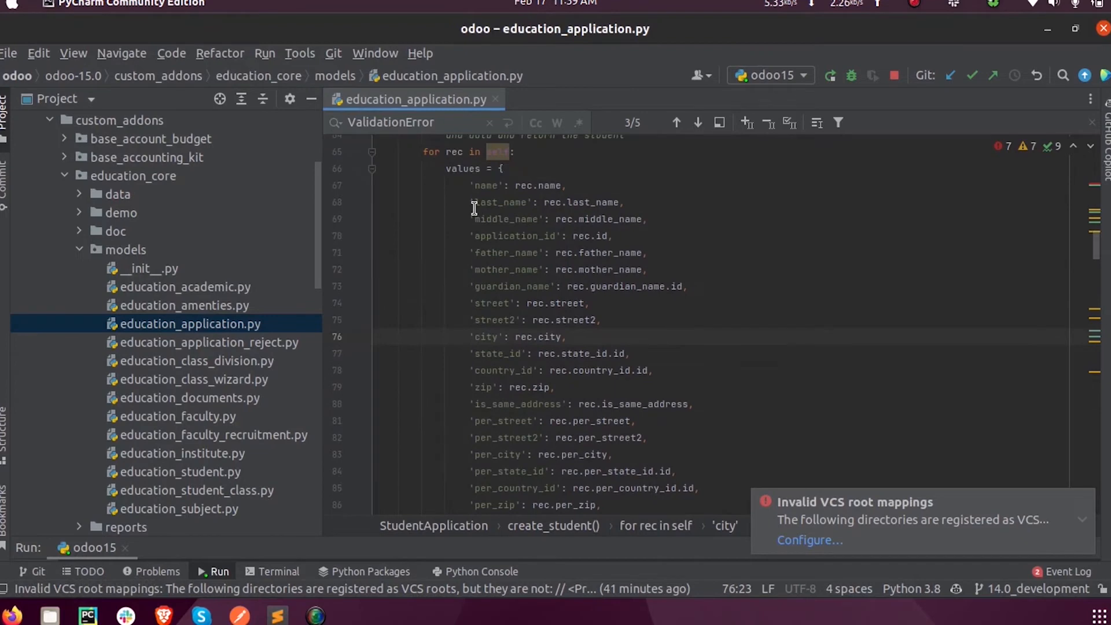
pyautogui.scroll(-3)
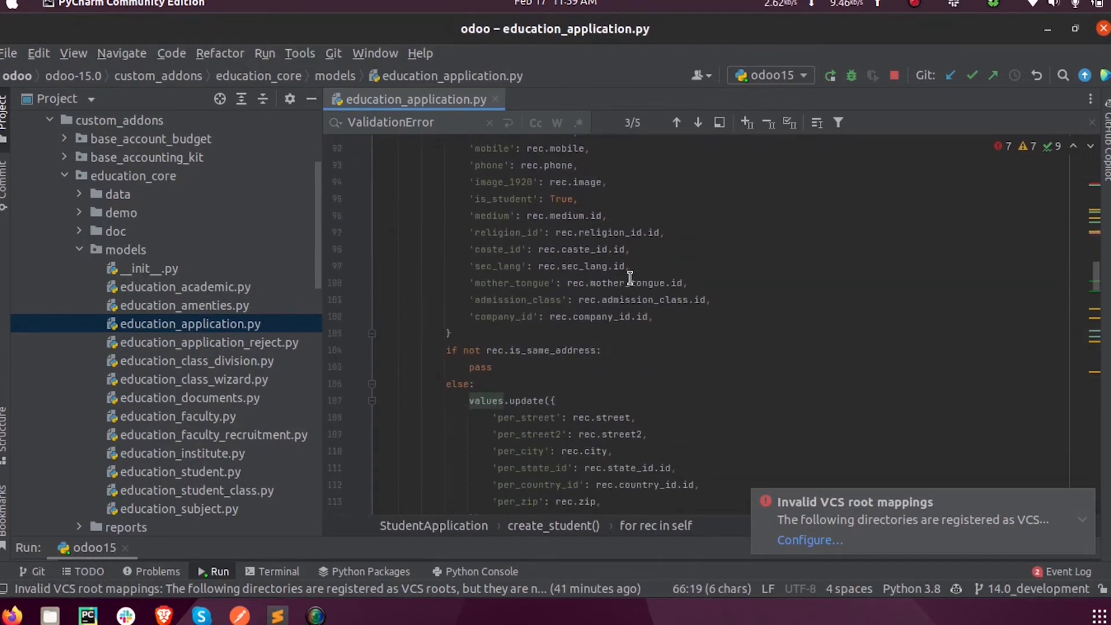
pyautogui.scroll(-3)
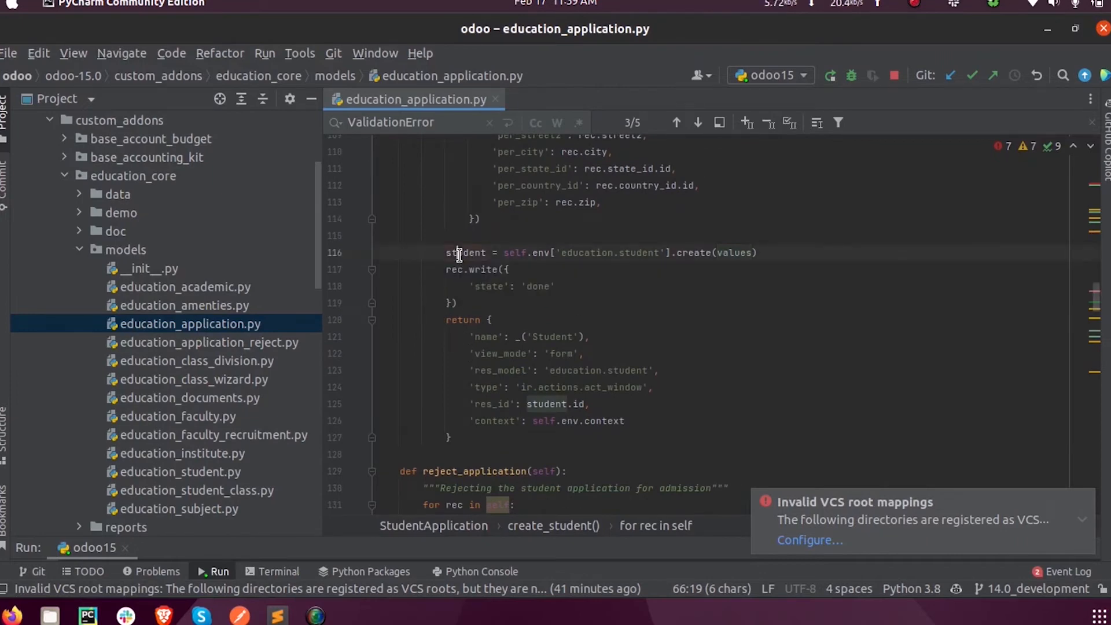
pyautogui.doubleClick(466, 252)
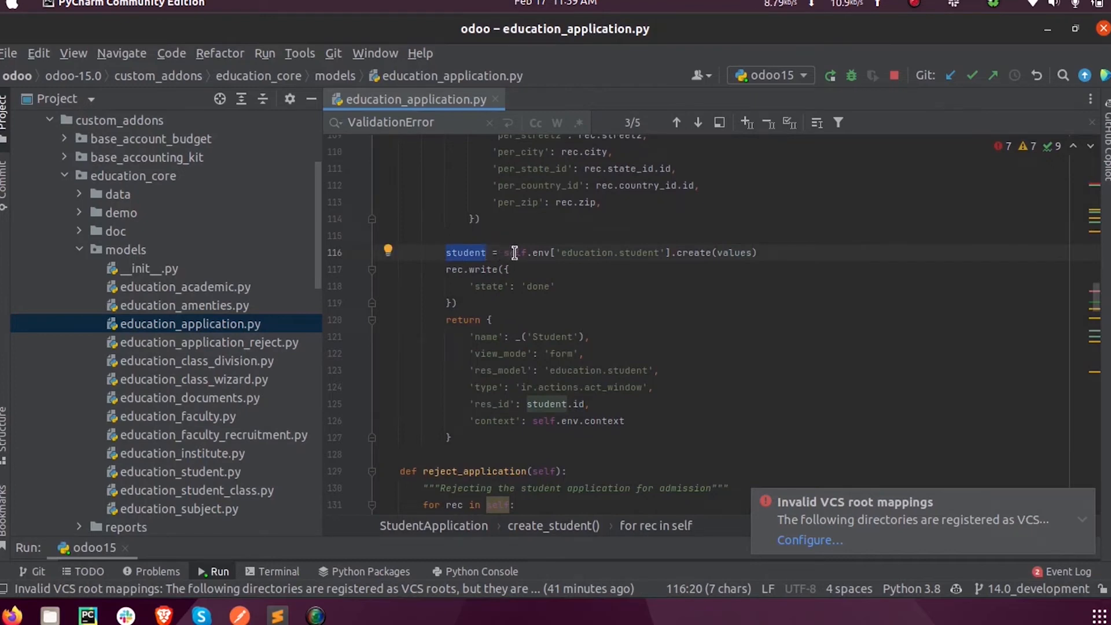
pyautogui.moveTo(548, 259)
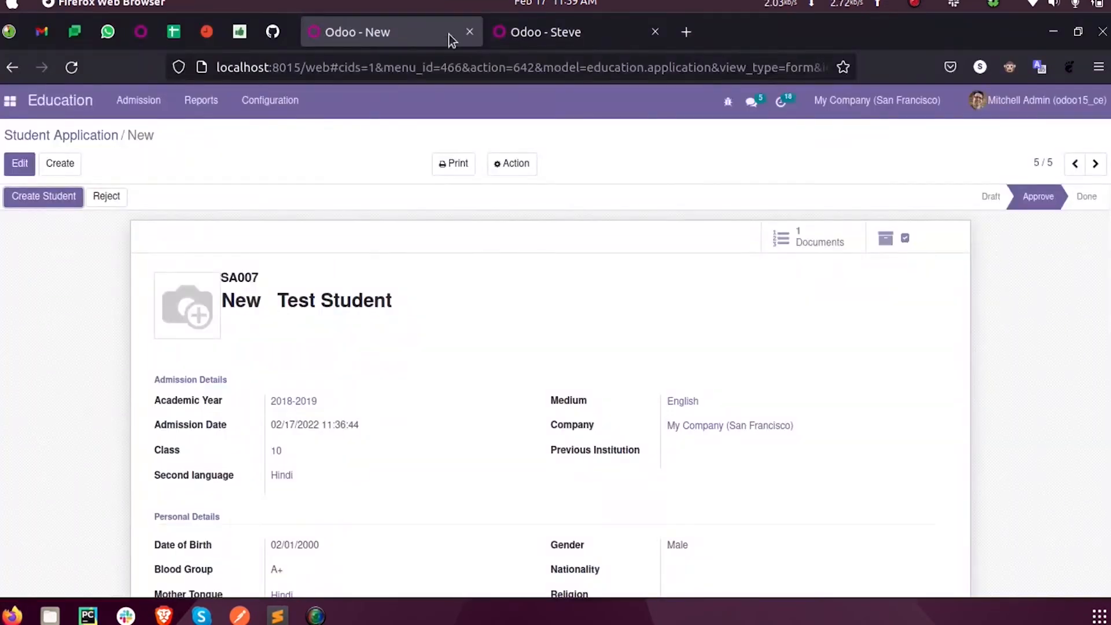
pyautogui.click(545, 33)
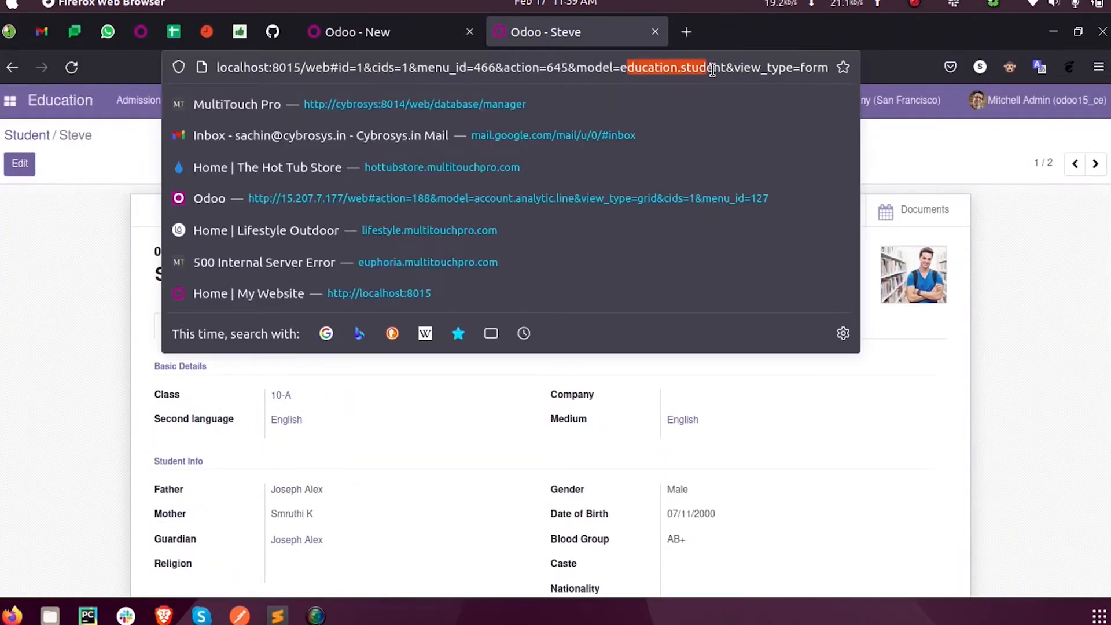
pyautogui.click(87, 615)
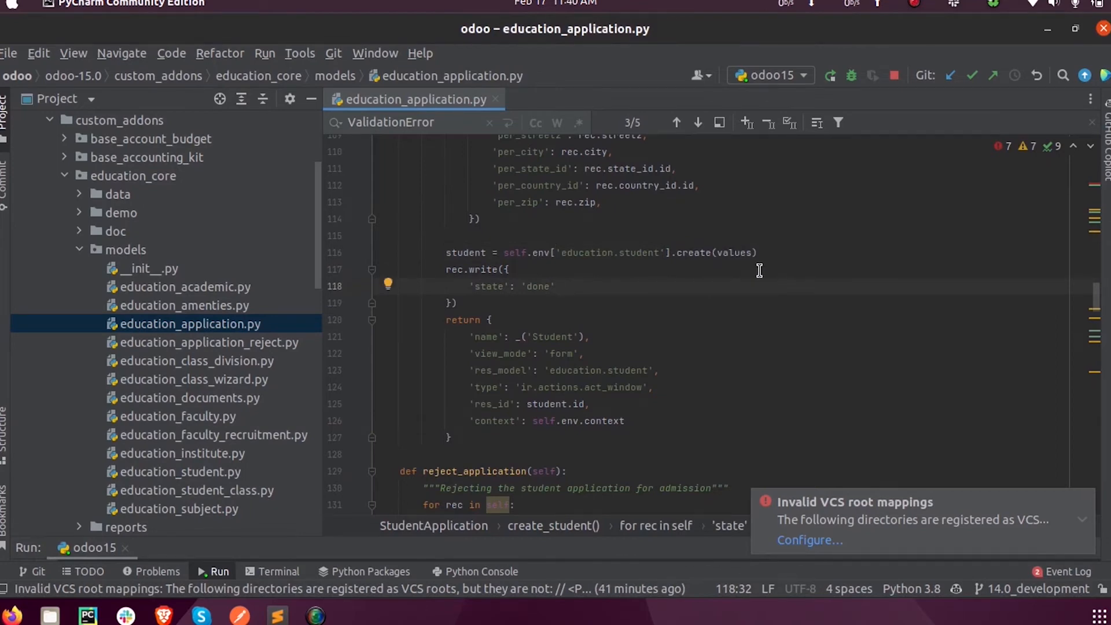
# Step: Re-read create_student where the record is created and the application marked done
pyautogui.scroll(3)
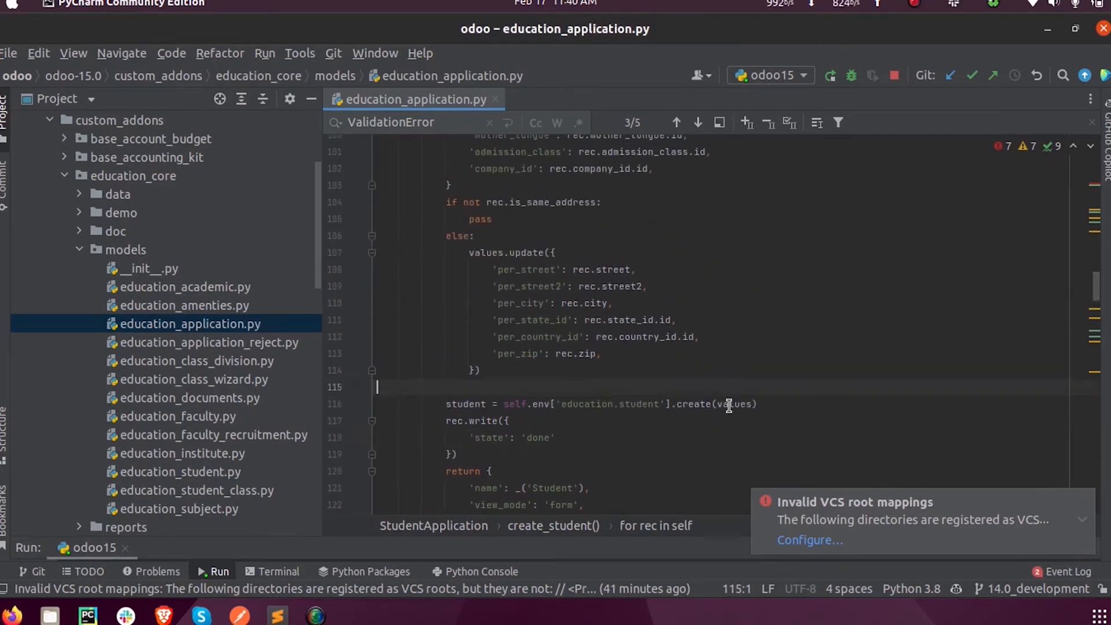
pyautogui.scroll(3)
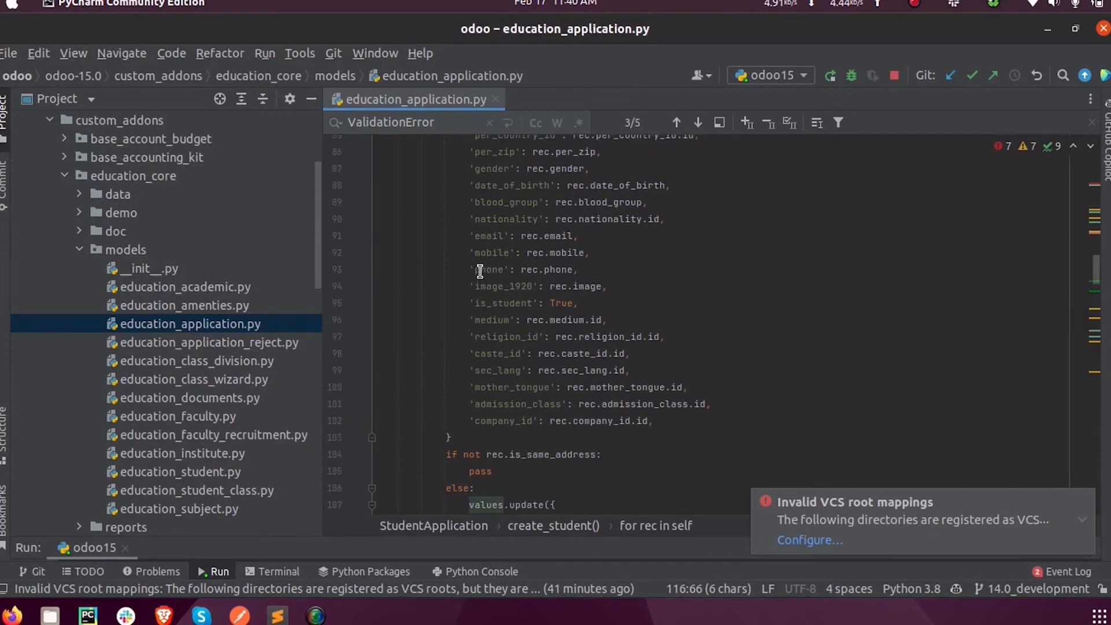
pyautogui.scroll(3)
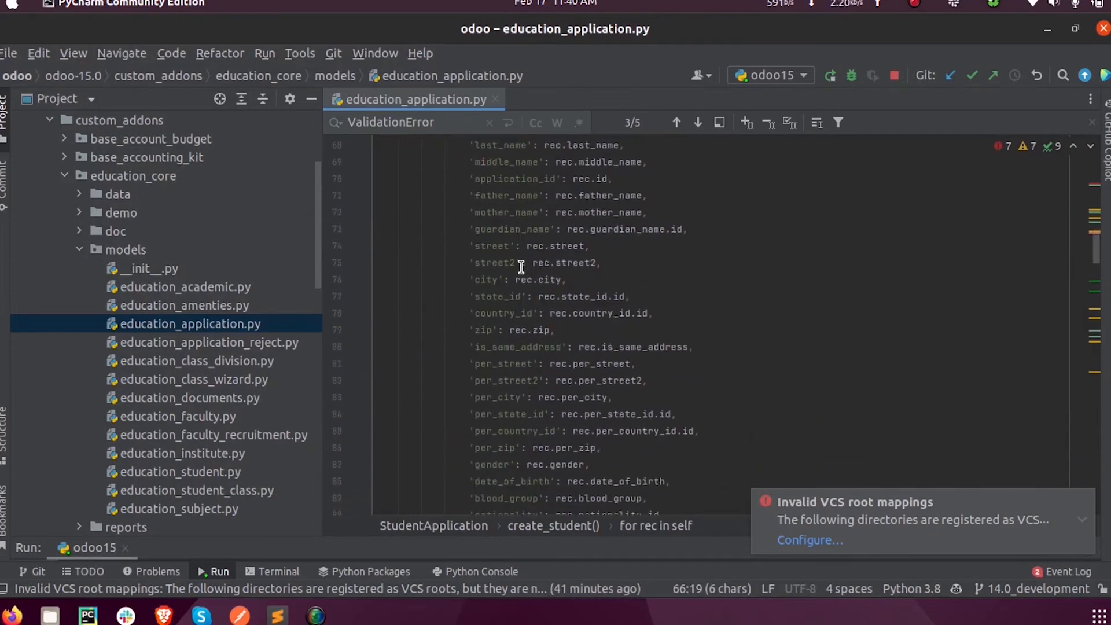
pyautogui.scroll(-3)
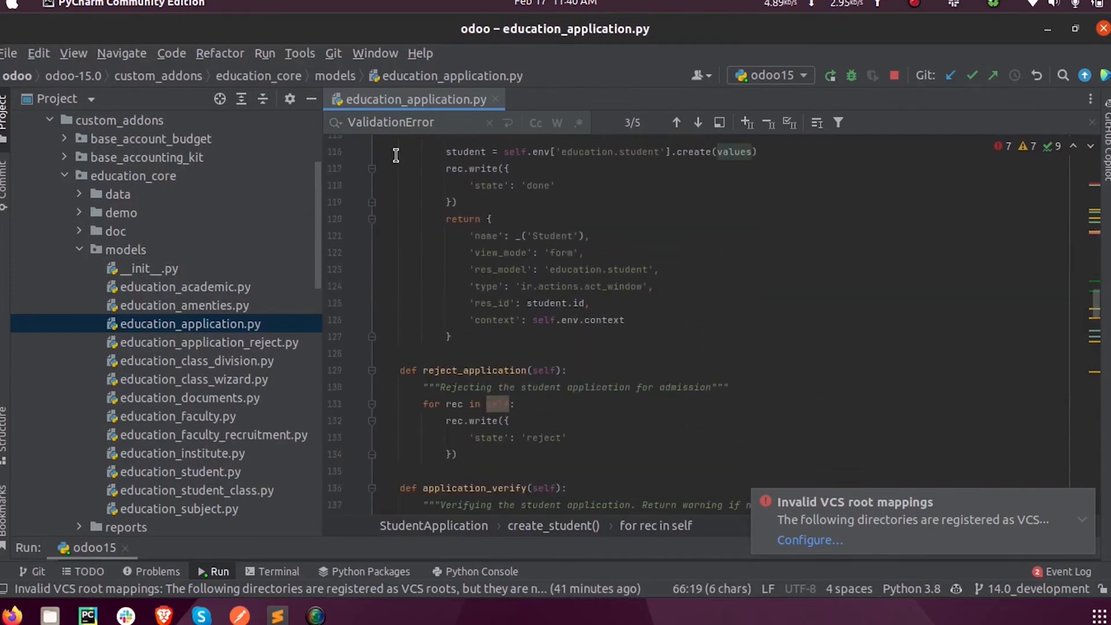
pyautogui.doubleClick(466, 152)
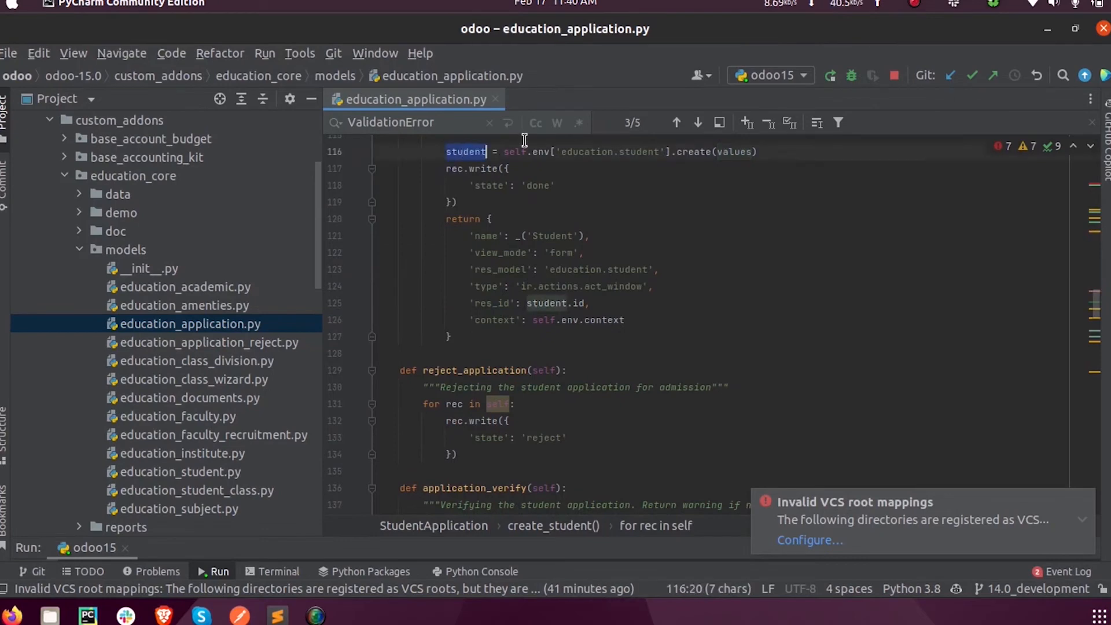
pyautogui.moveTo(456, 234)
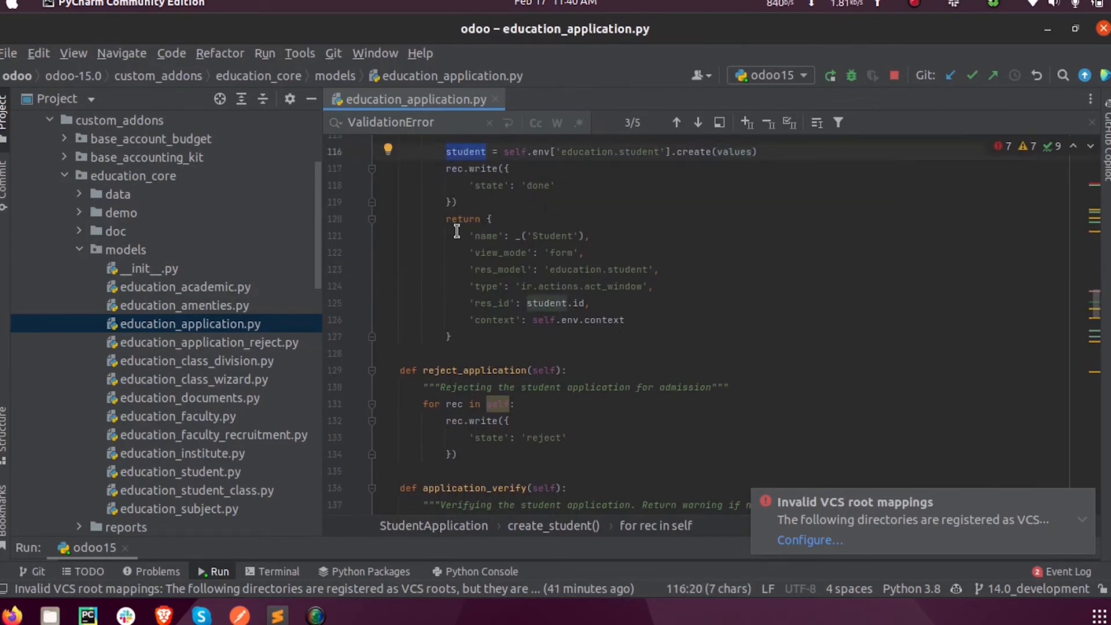
pyautogui.moveTo(627, 150)
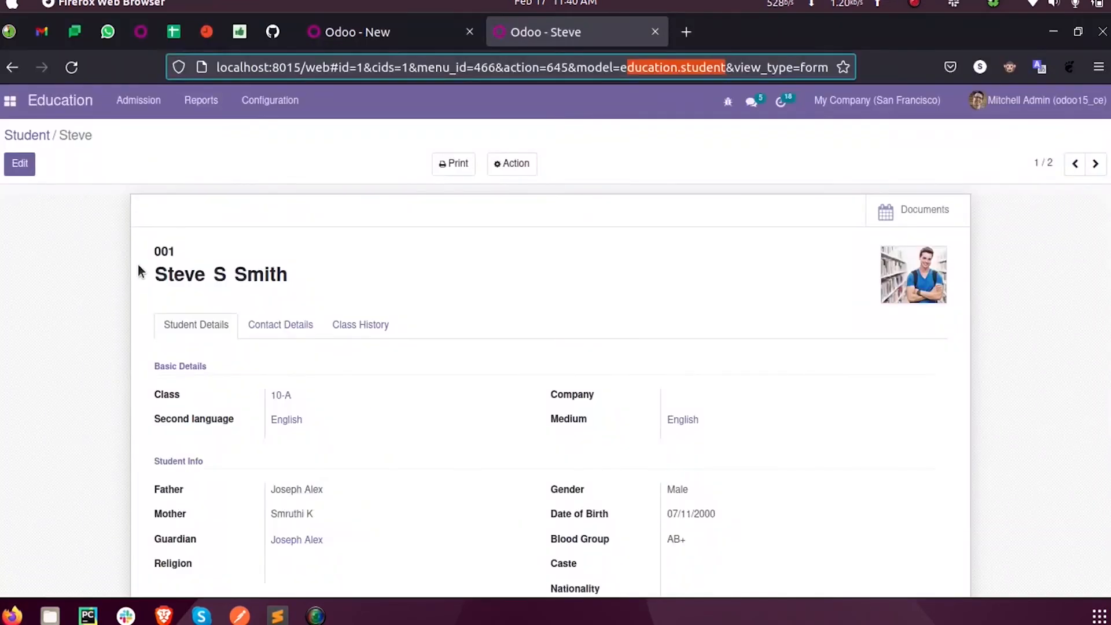
# Step: Check the installed Educational ERP Core module and reopen the Student Application list
pyautogui.click(10, 99)
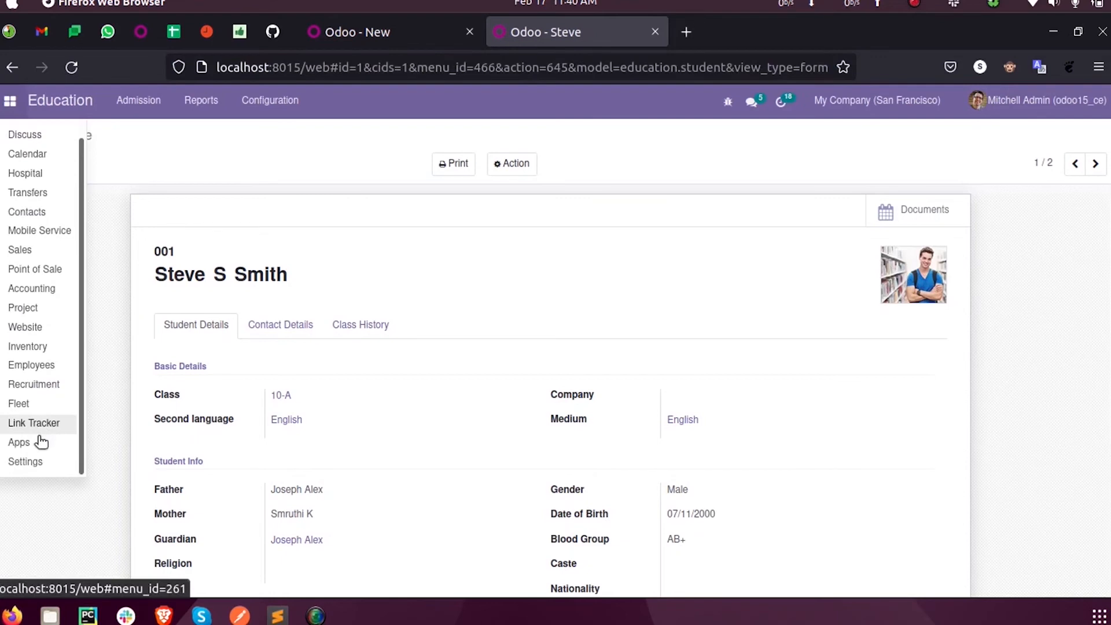
pyautogui.click(20, 442)
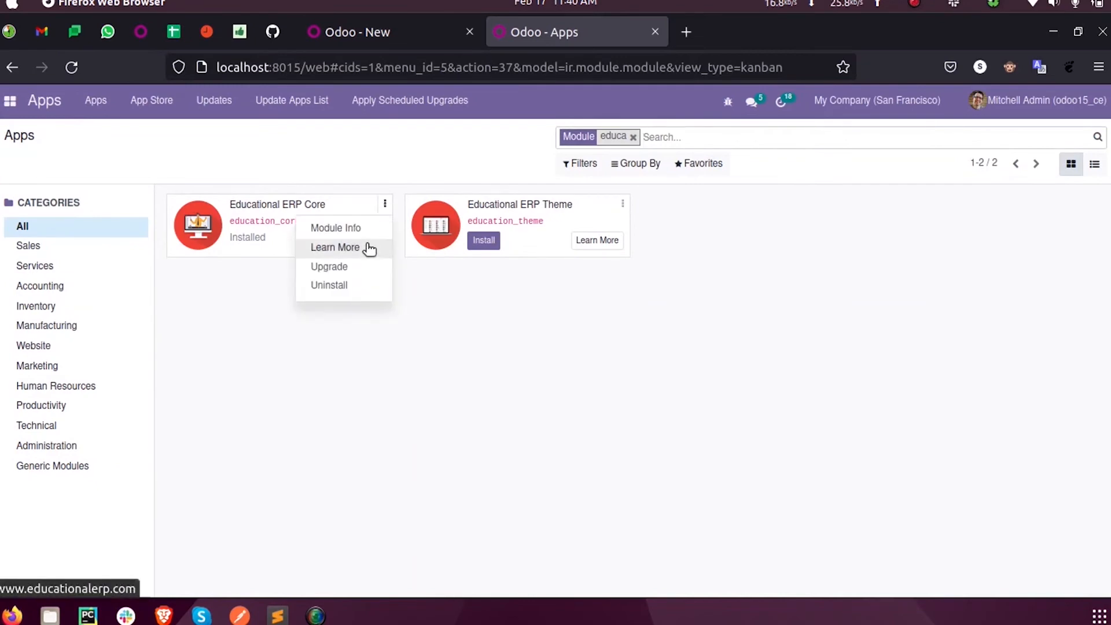
pyautogui.click(334, 247)
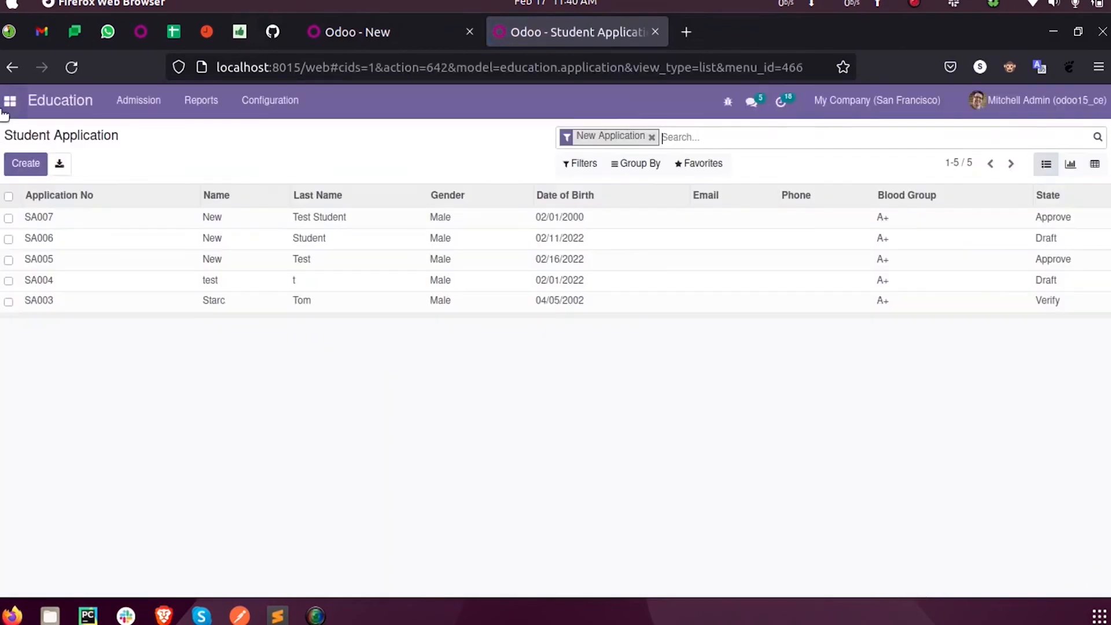
pyautogui.moveTo(162, 216)
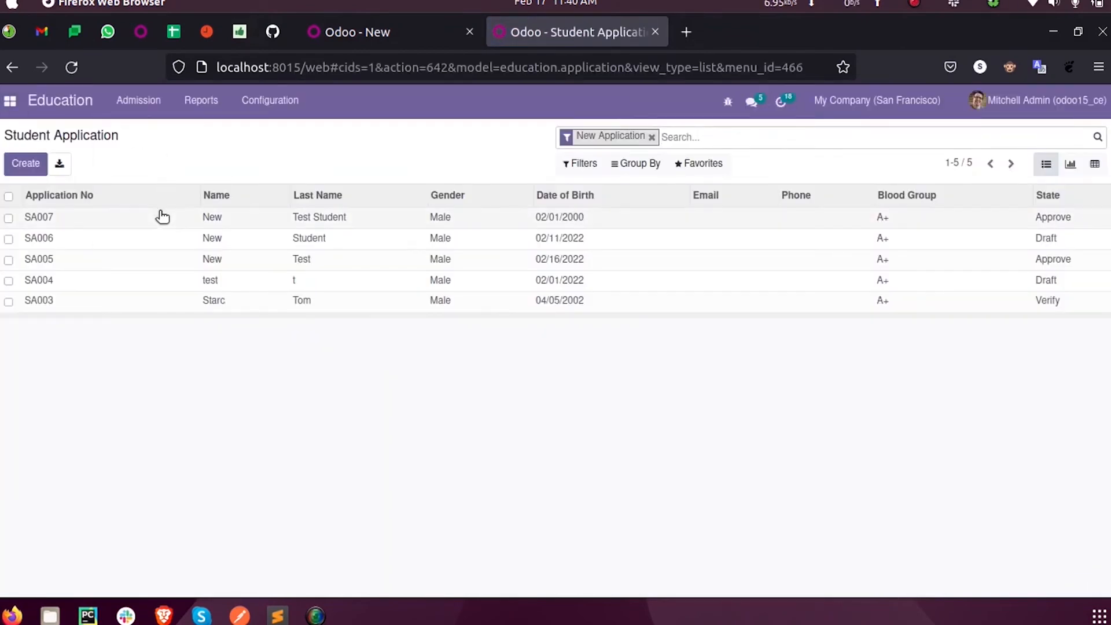
# Step: Run Create Student on SA007, creating student 003 New Test Student
pyautogui.click(38, 216)
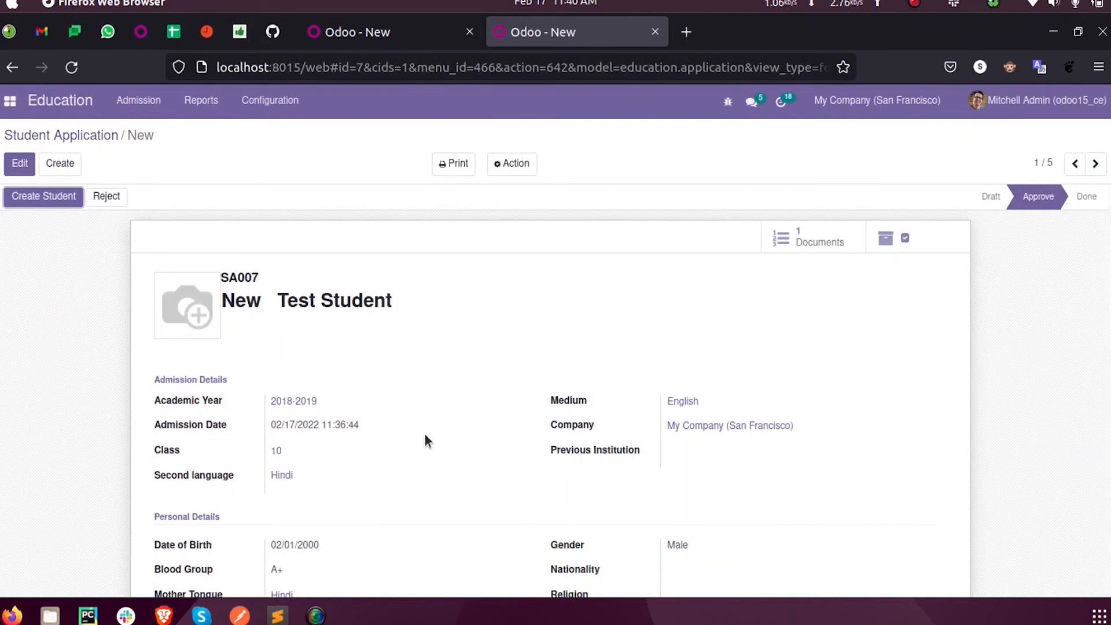
pyautogui.moveTo(42, 197)
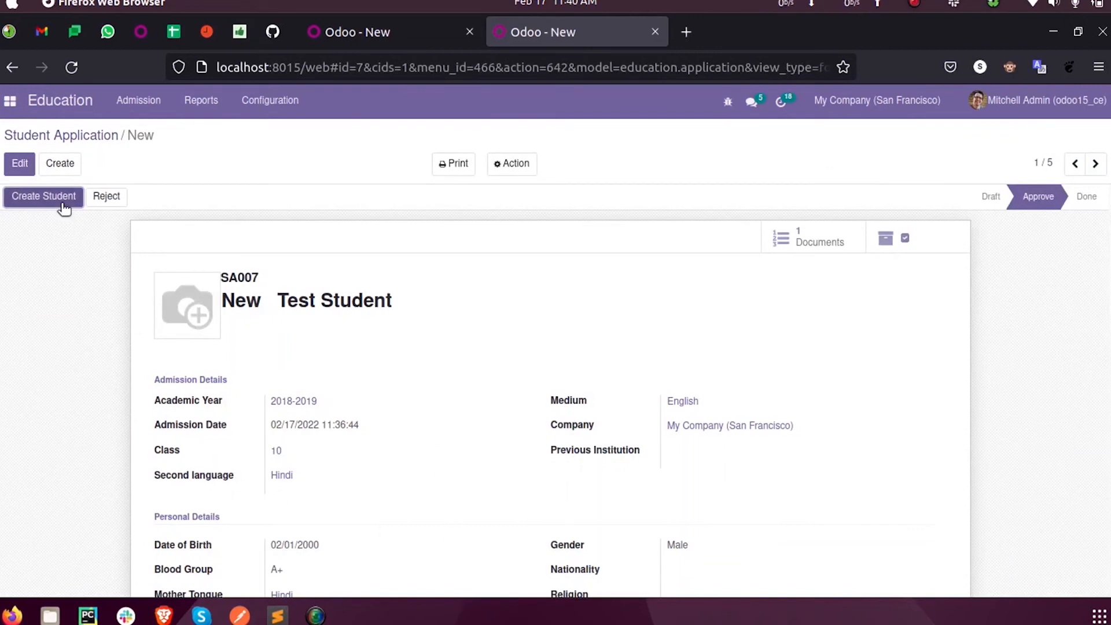
pyautogui.click(43, 197)
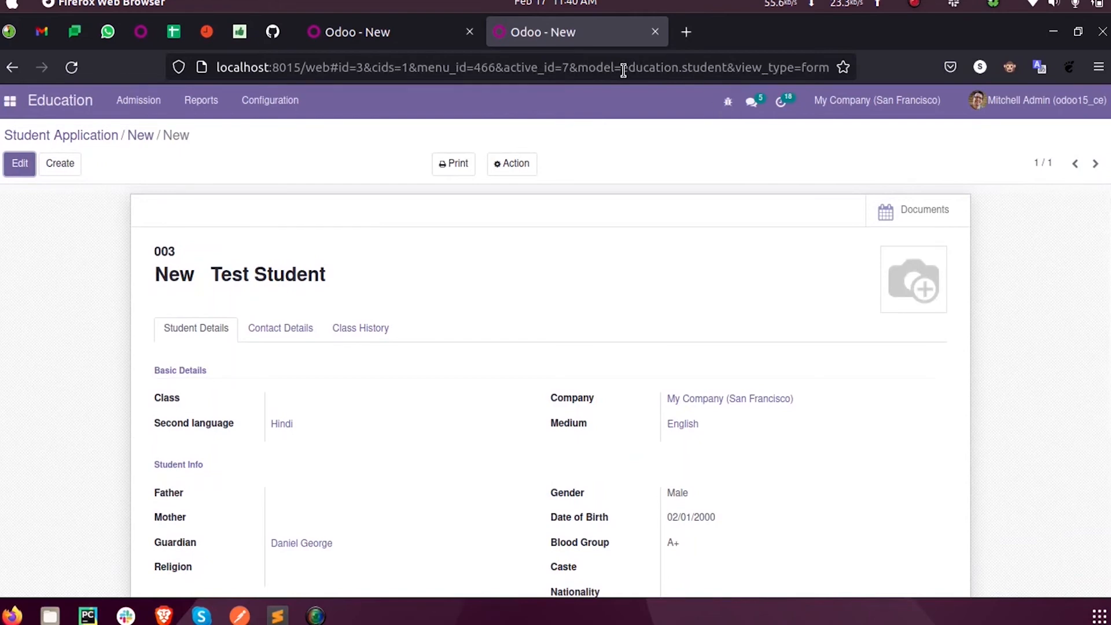
pyautogui.moveTo(358, 413)
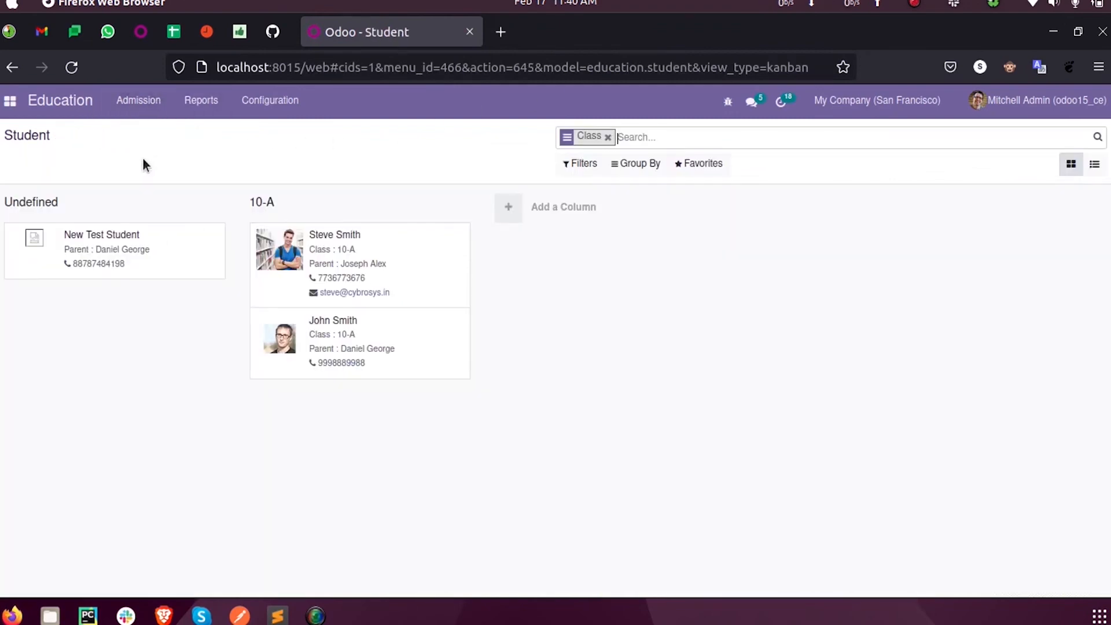
pyautogui.moveTo(133, 264)
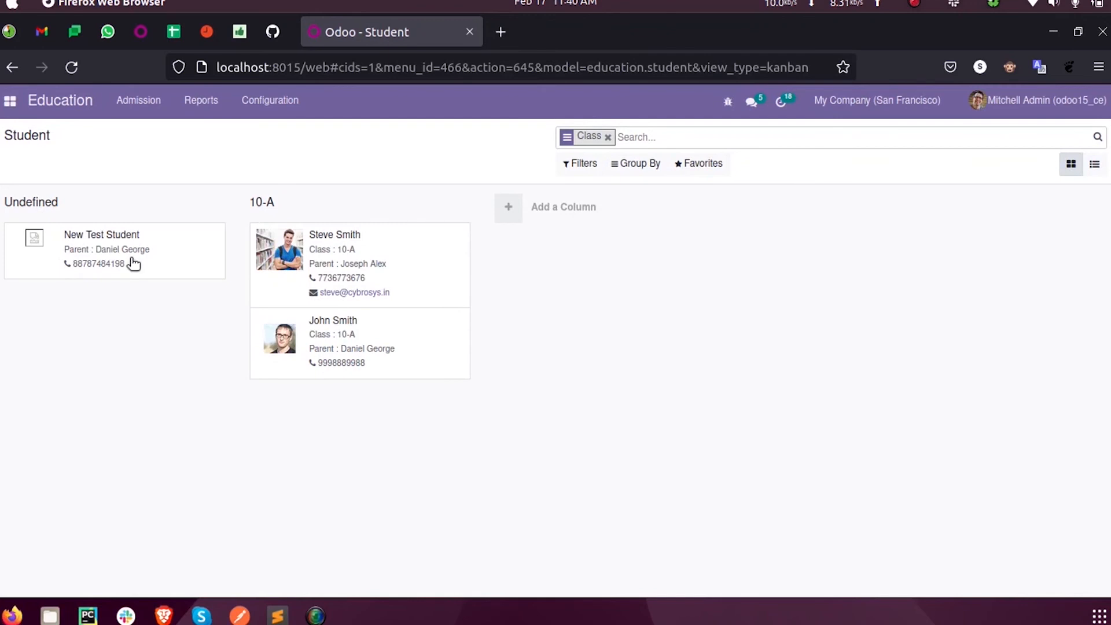
pyautogui.moveTo(163, 257)
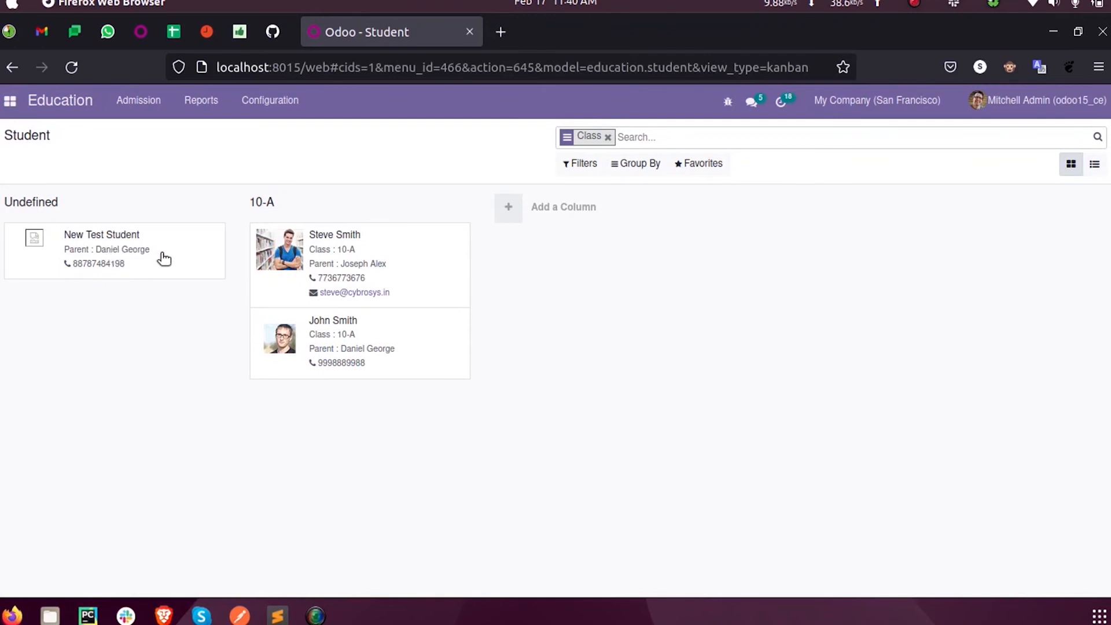
pyautogui.moveTo(218, 421)
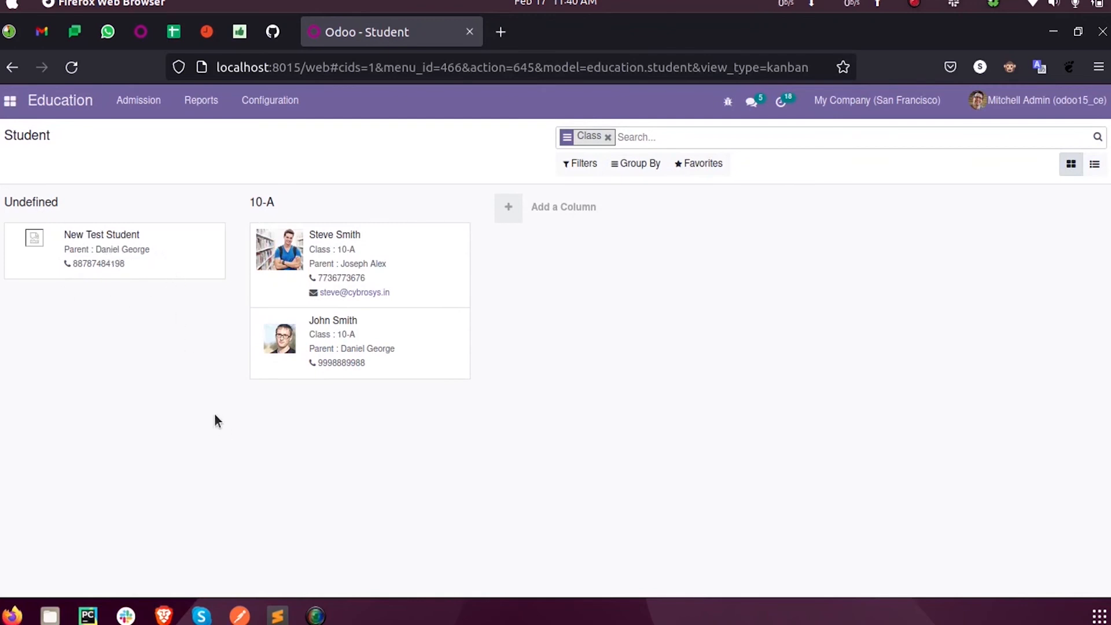
pyautogui.moveTo(201, 374)
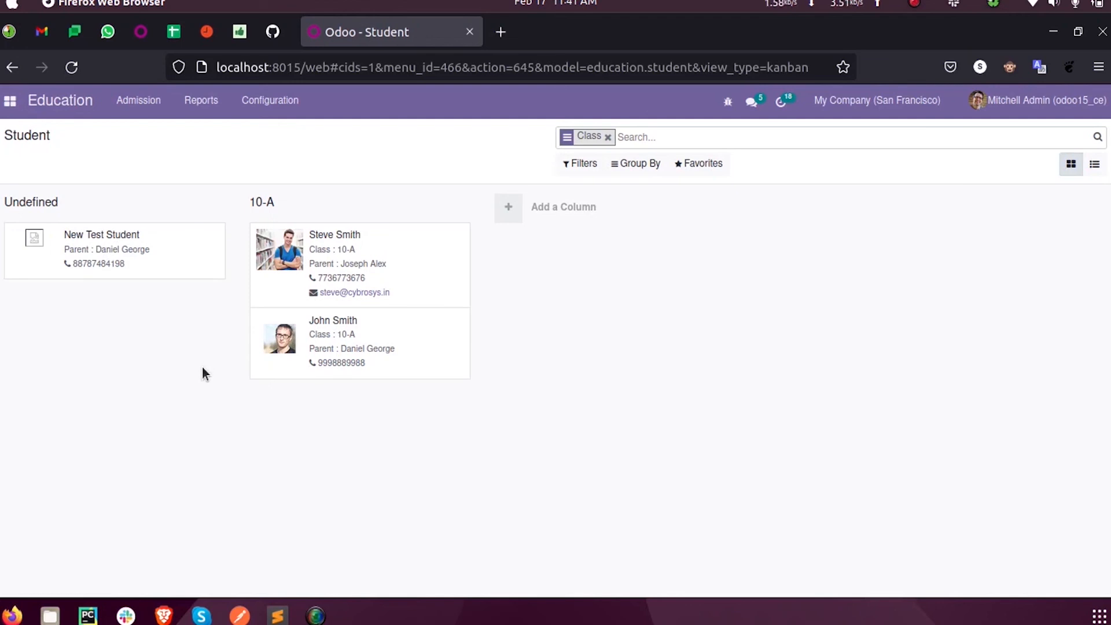
pyautogui.moveTo(475, 490)
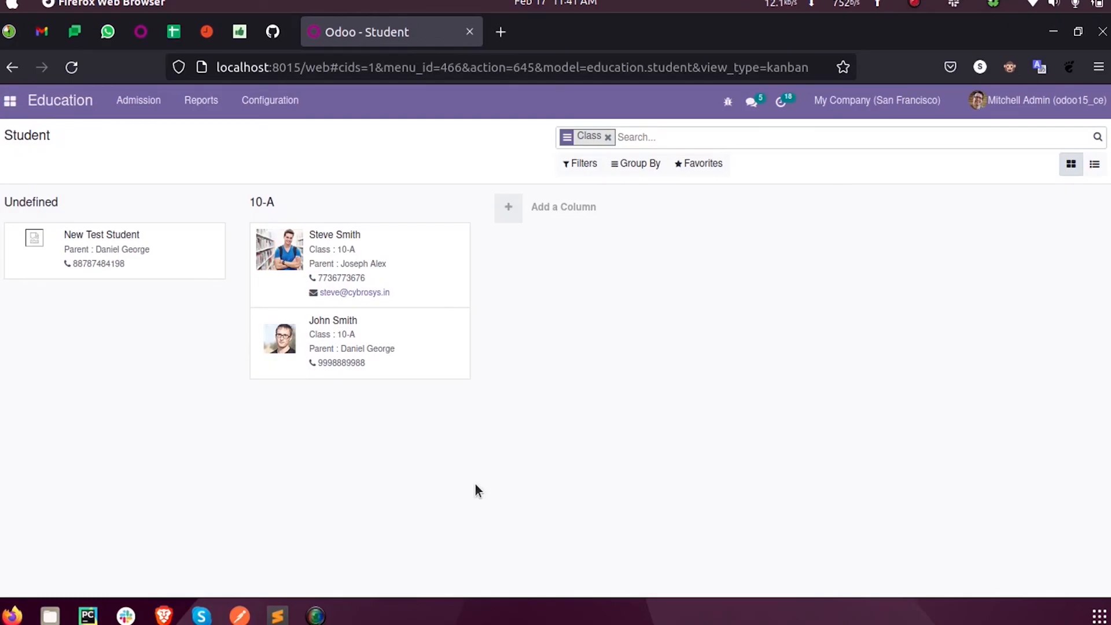